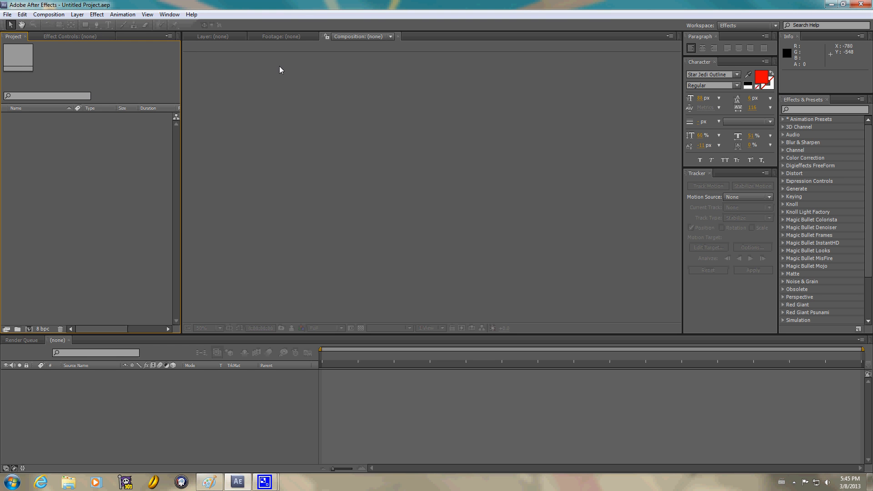
Create Comp 1 from the HDV/HDTV 720 29.97 preset at 1280×720
click(48, 13)
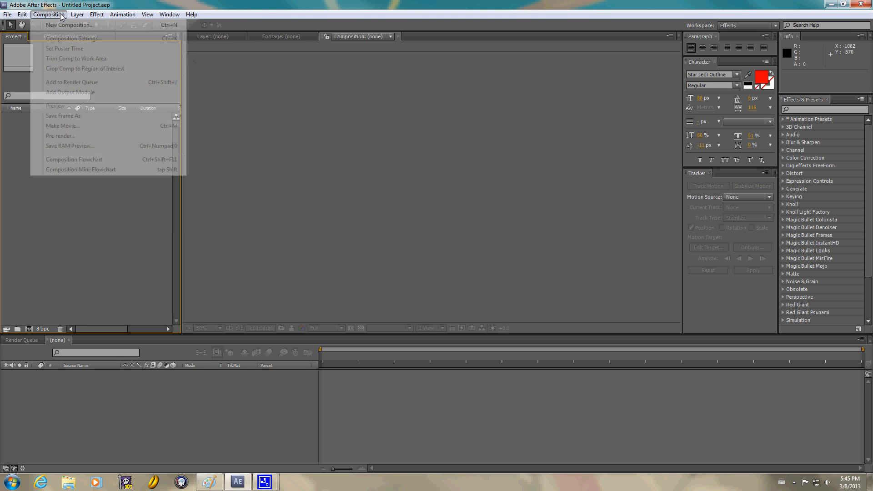
click(71, 37)
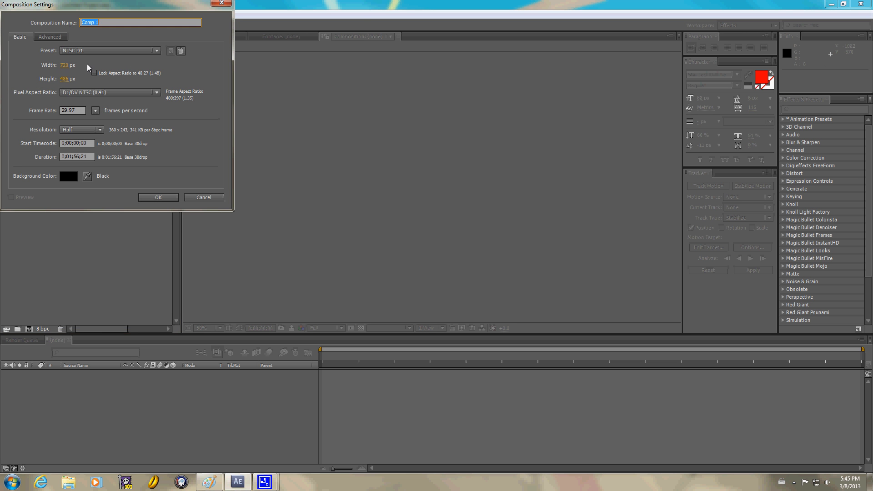
click(110, 50)
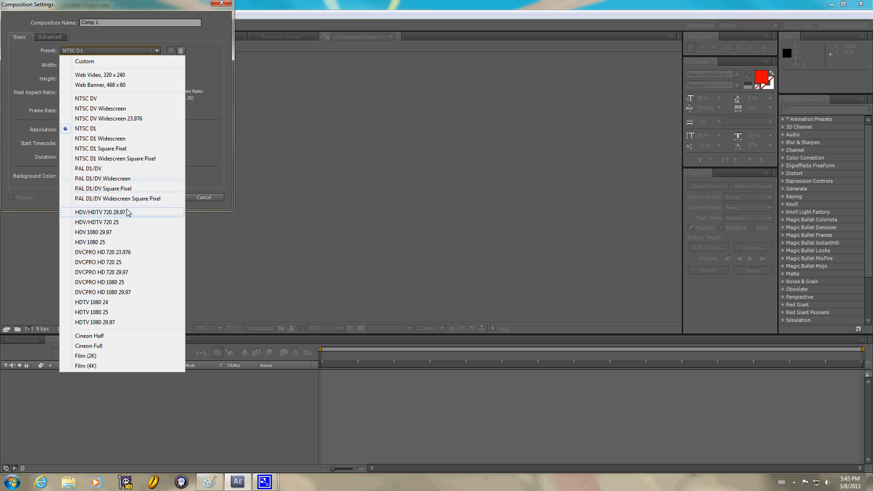
click(101, 212)
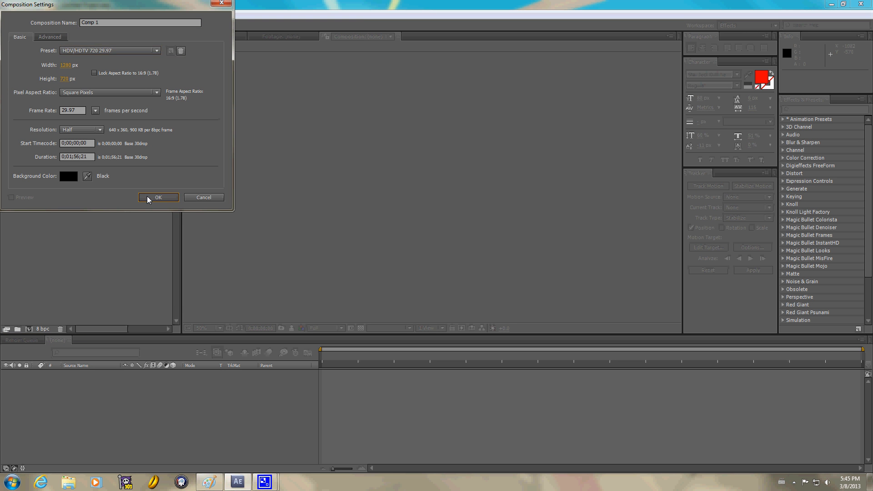
click(159, 197)
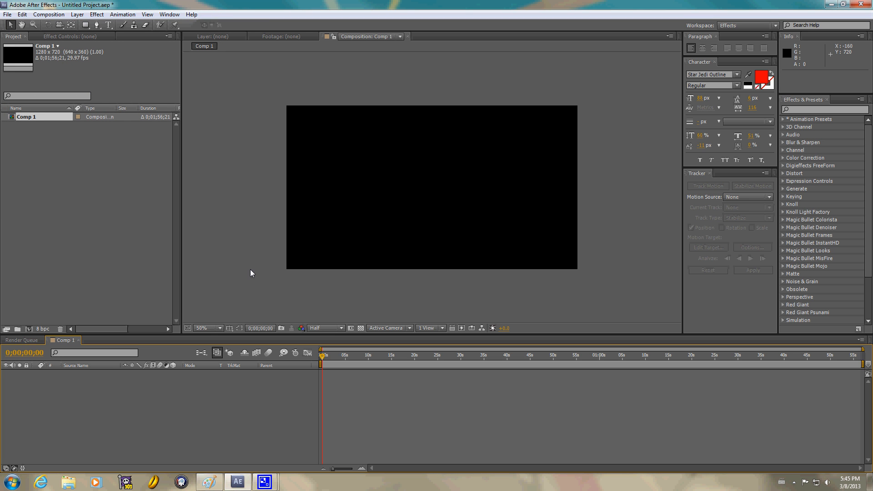
mouse_move(221, 302)
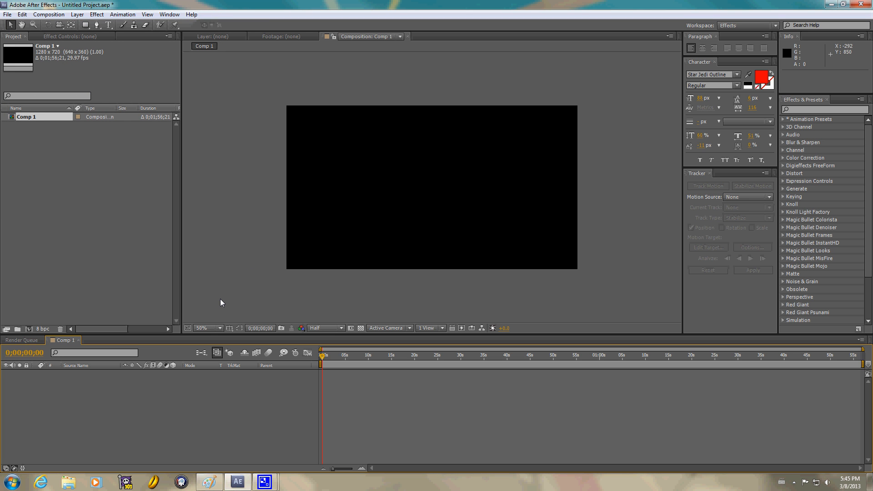
mouse_move(70, 406)
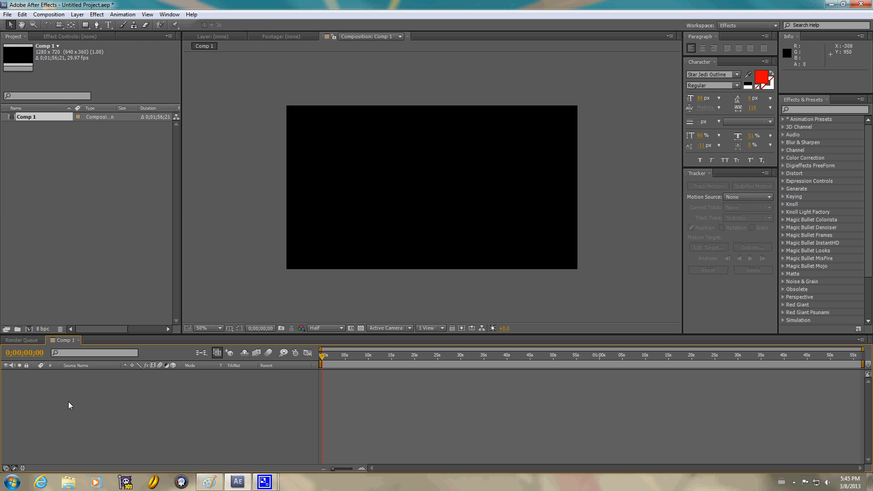
Add a full-frame black solid layer, Black Solid 1, to the timeline
right_click(70, 405)
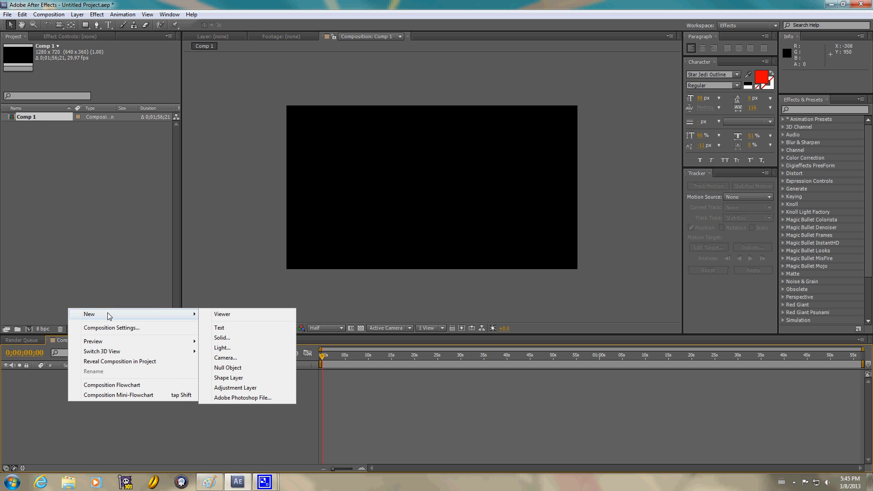
click(222, 337)
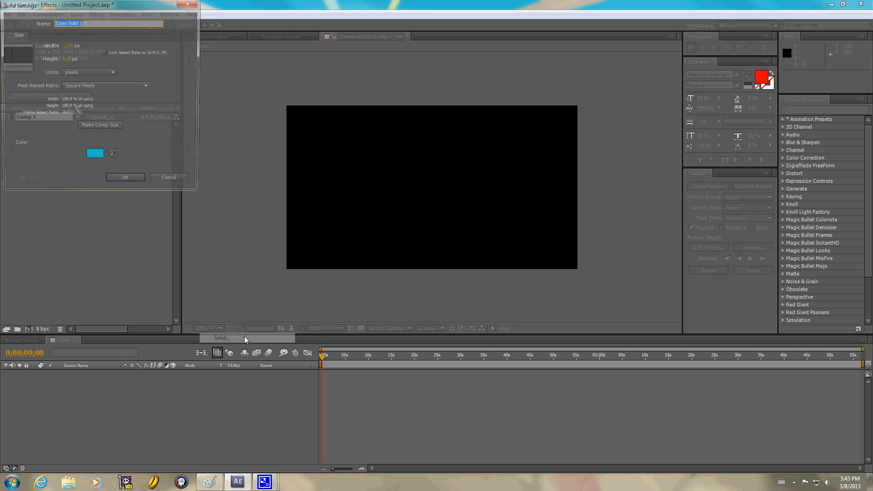
click(94, 153)
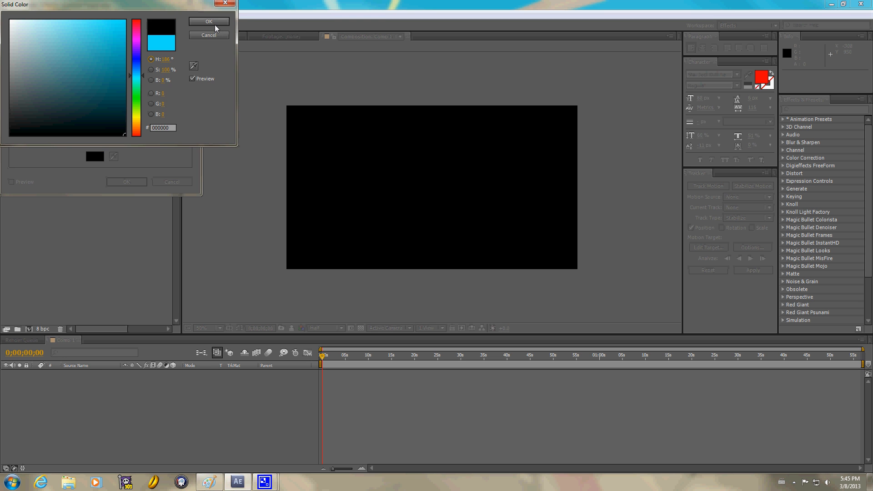
click(209, 21)
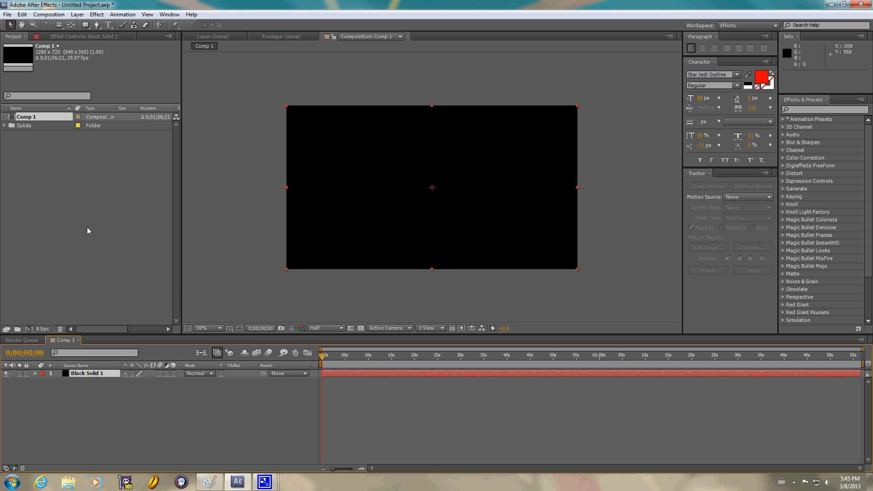
click(48, 13)
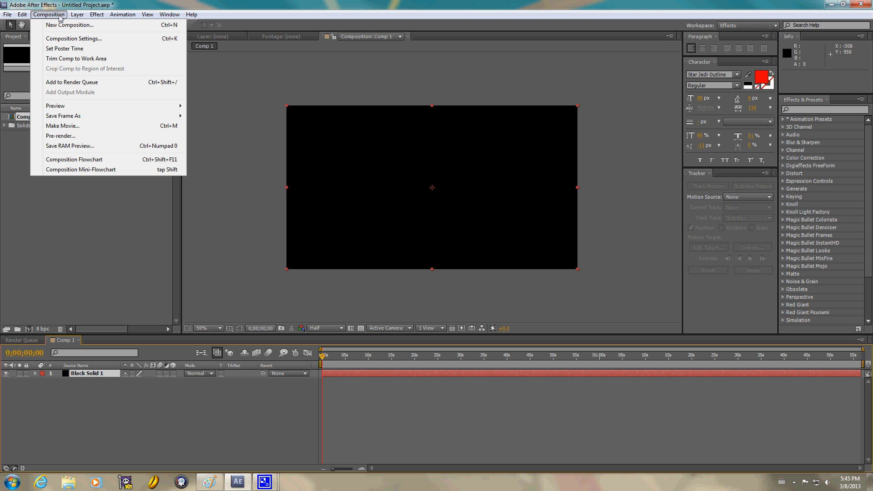
Apply CC Particle World from Effect > Simulation to Black Solid 1
click(97, 14)
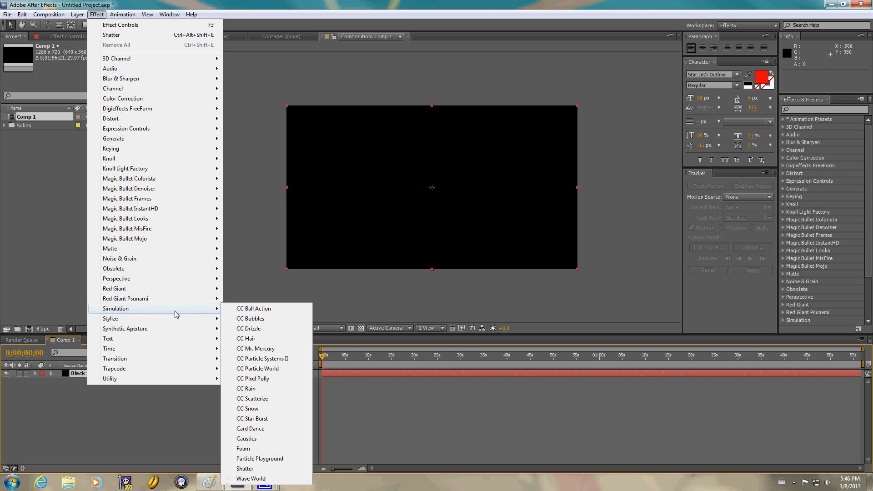
mouse_move(272, 429)
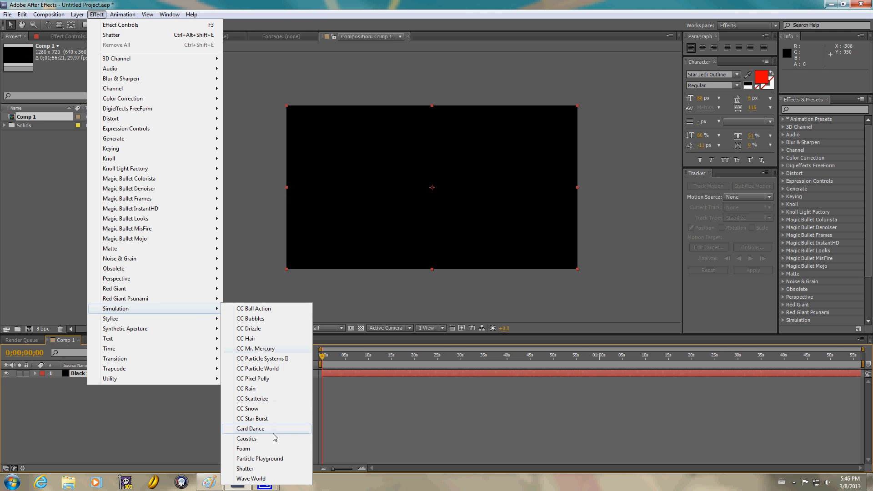
mouse_move(273, 458)
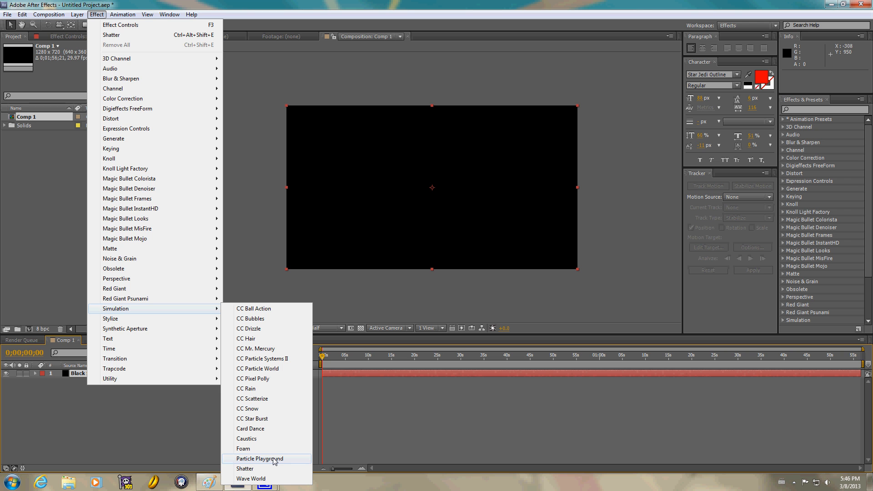
click(258, 369)
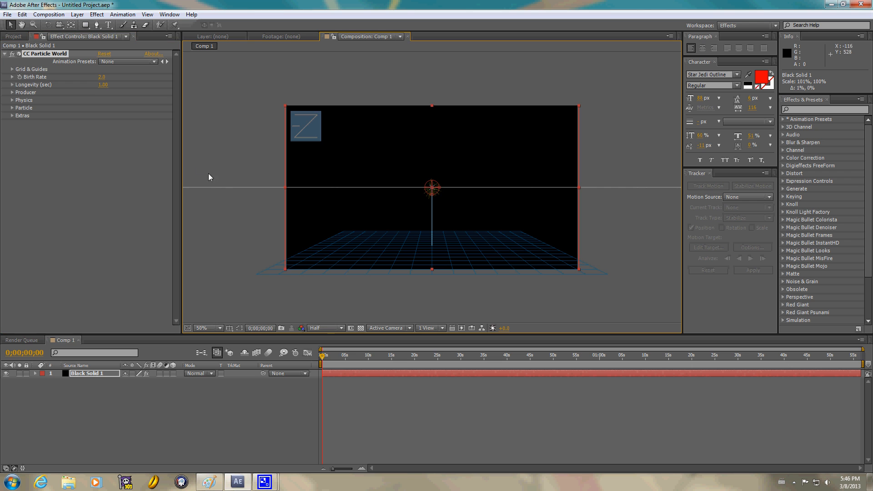
Hide the CC Particle World grid guide under Grid & Guides
click(11, 68)
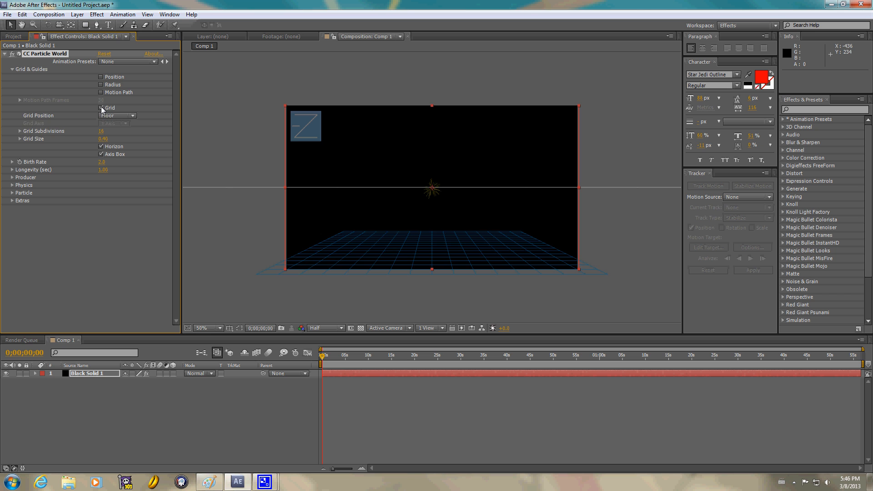
click(101, 108)
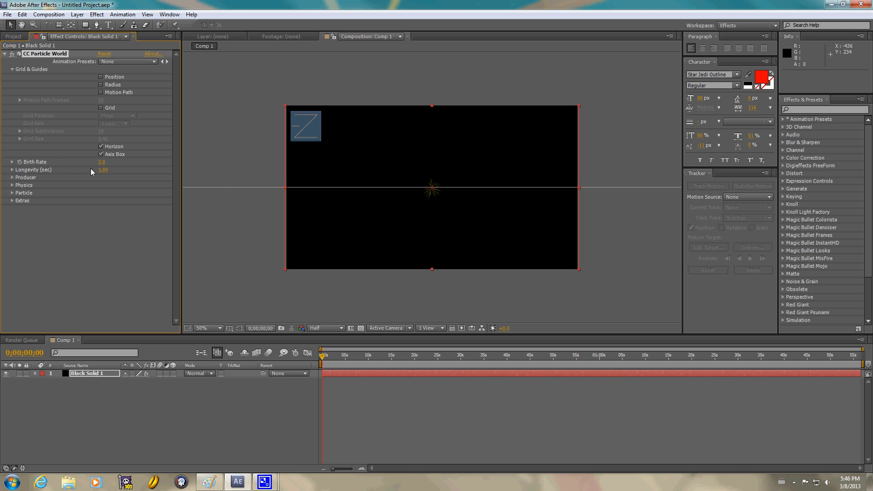
click(106, 162)
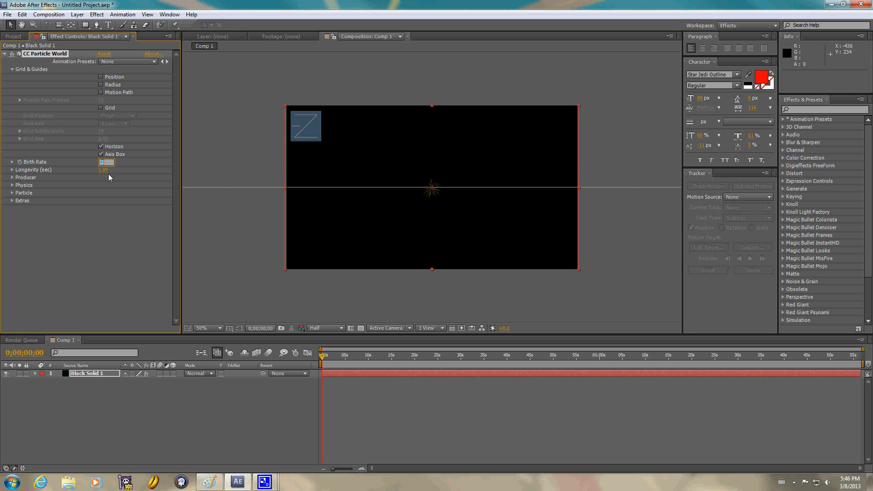
Raise the Birth Rate to 12.5 and expand the Producer settings
text(12.5)
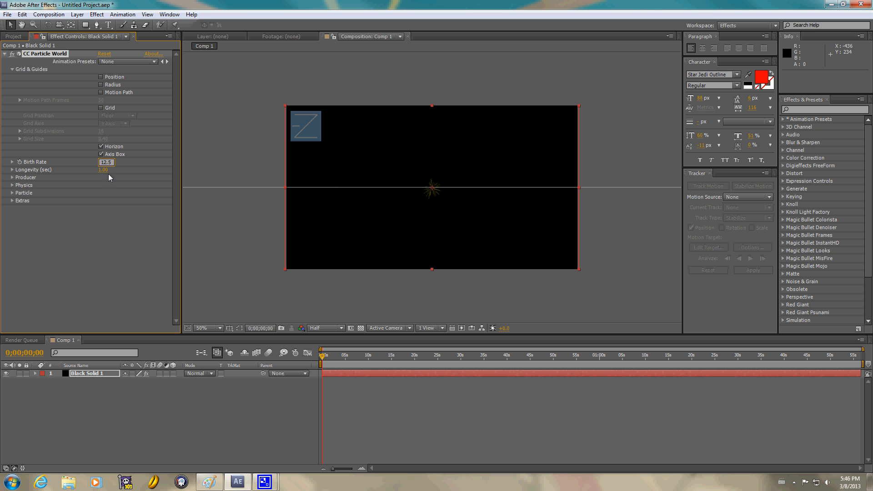
click(105, 170)
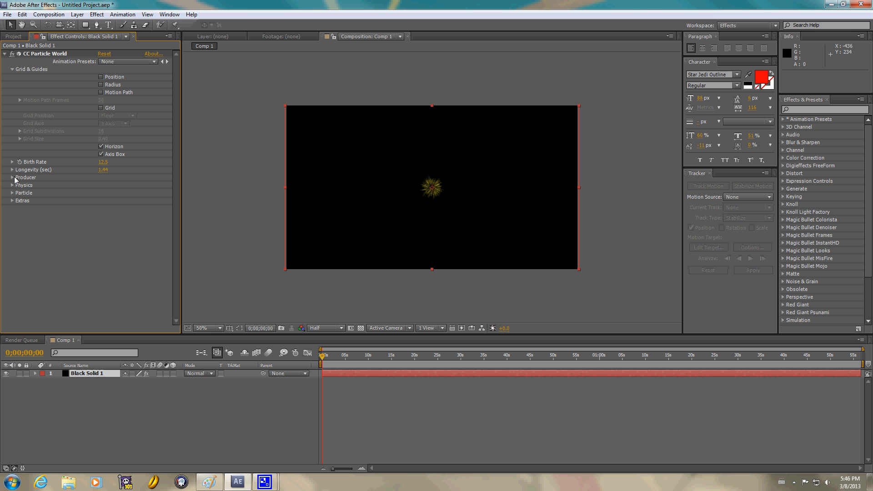
click(12, 177)
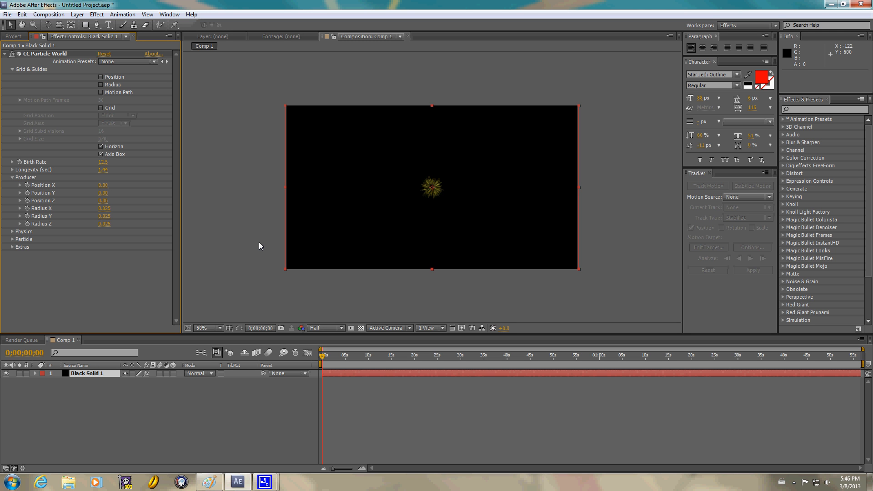
mouse_move(102, 203)
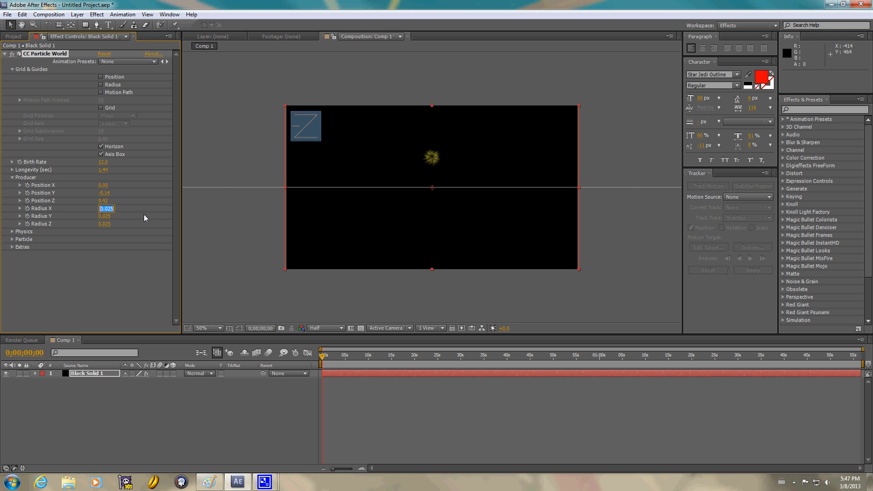
Move the emitter up to Position Y -0.14, Z 0.42 and adjust the producer radius
text(02)
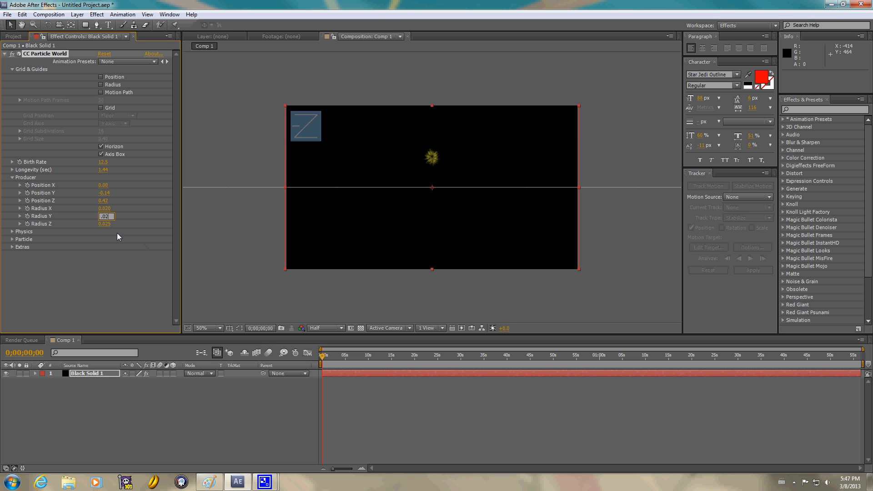
click(106, 223)
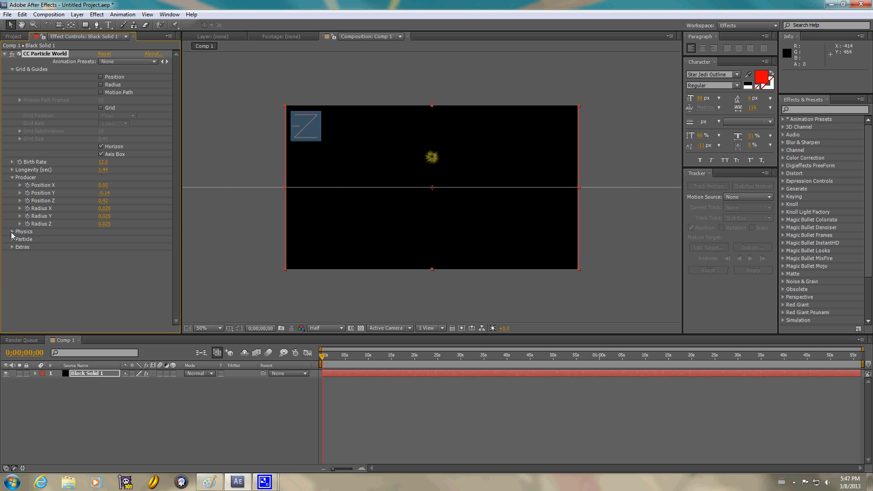
Set the Physics animation type from Explosive to Twirly
click(11, 231)
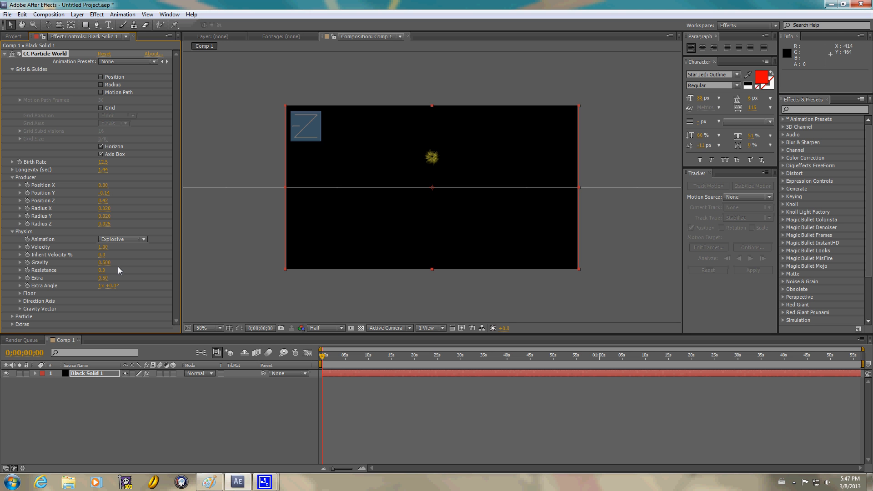
click(123, 239)
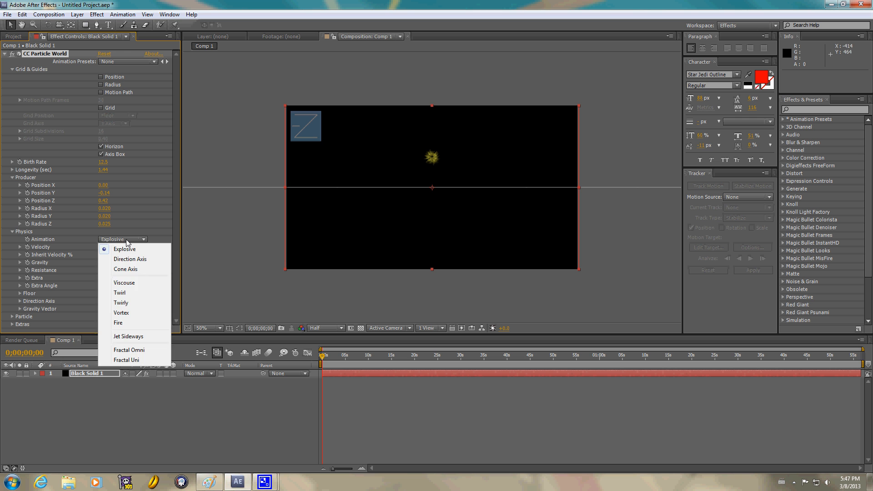
click(125, 249)
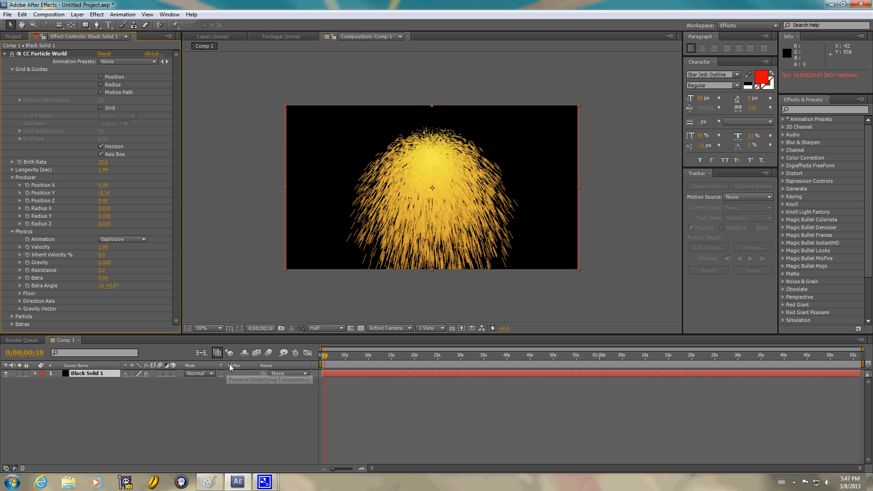
mouse_move(326, 359)
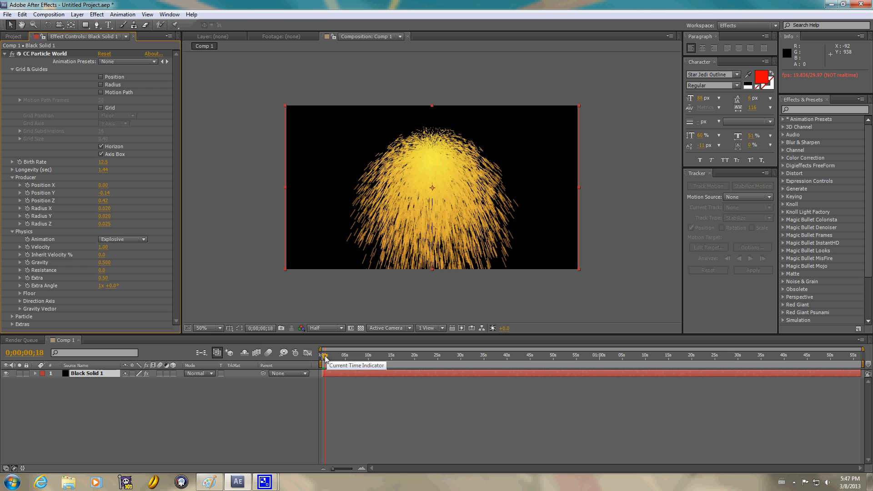
click(142, 239)
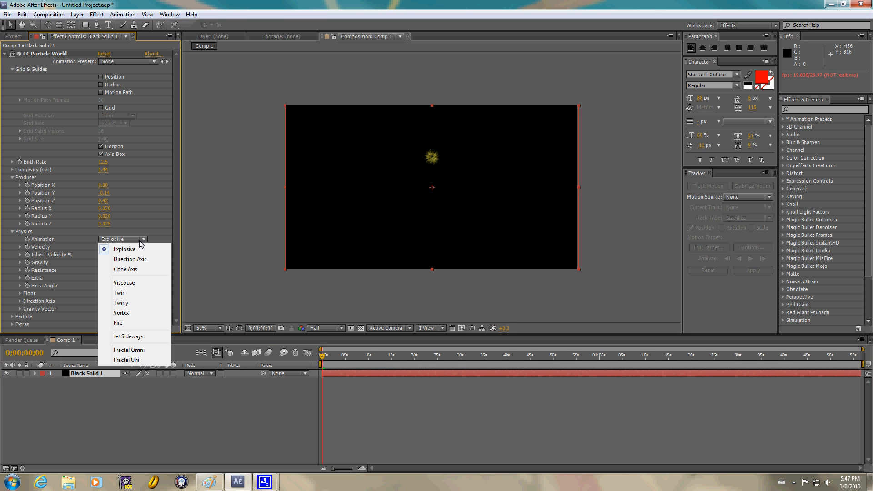
mouse_move(120, 292)
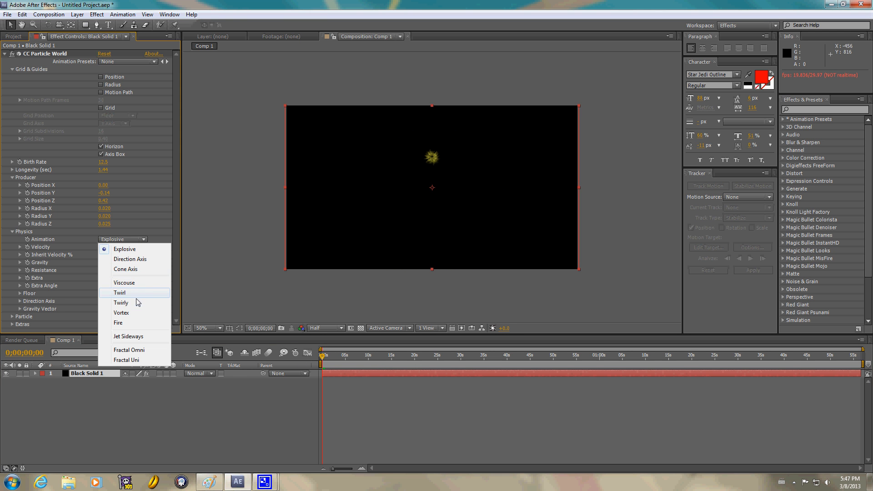
click(121, 302)
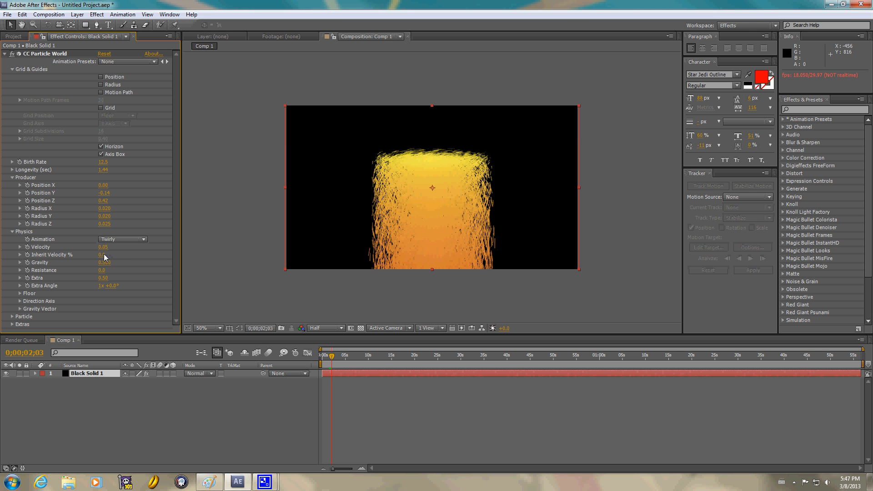
Set Inherit Velocity % to 10 under Physics
click(103, 255)
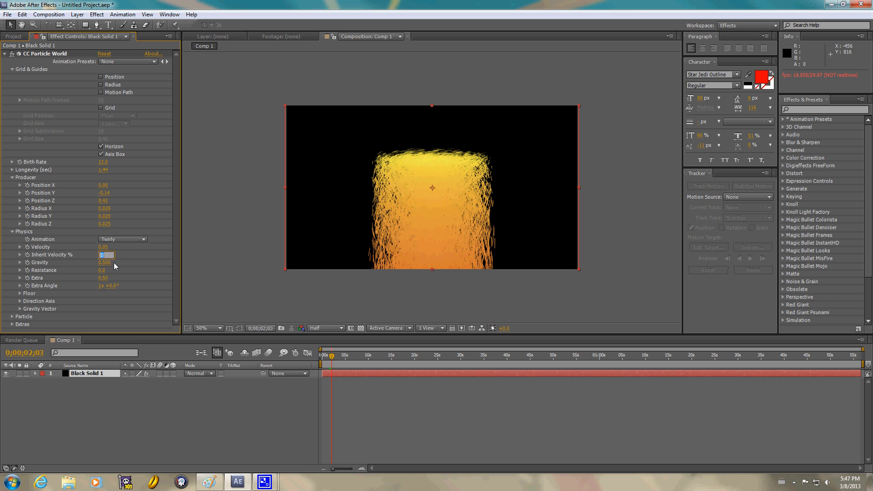
text(10.0)
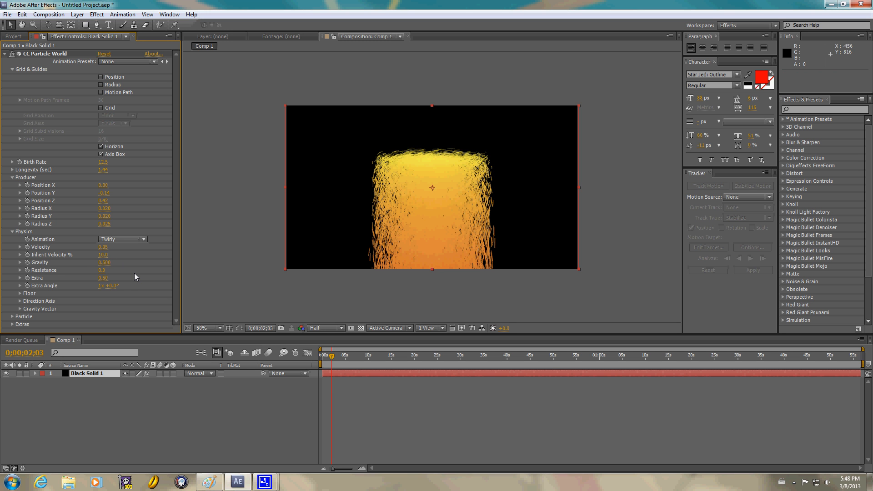
mouse_move(108, 272)
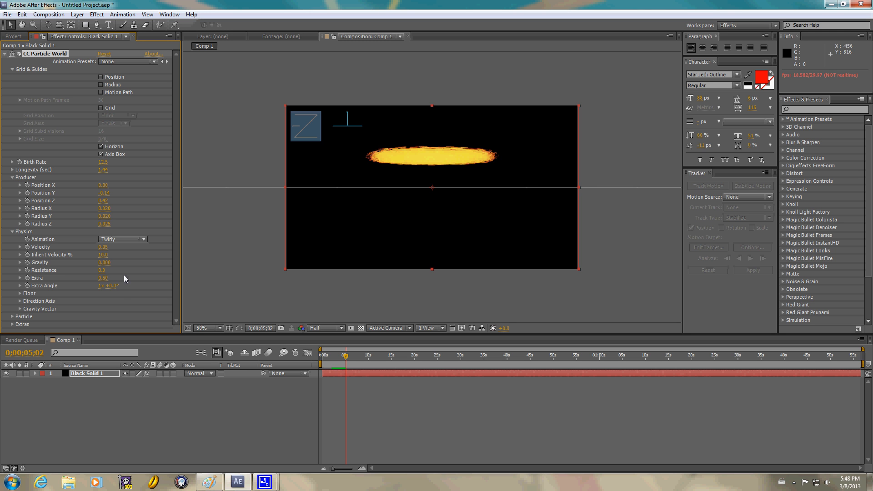
mouse_move(118, 298)
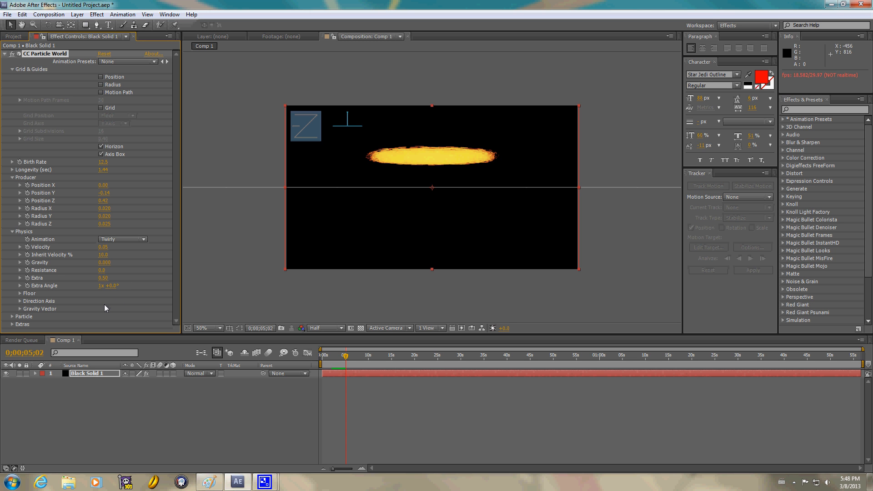
mouse_move(781, 474)
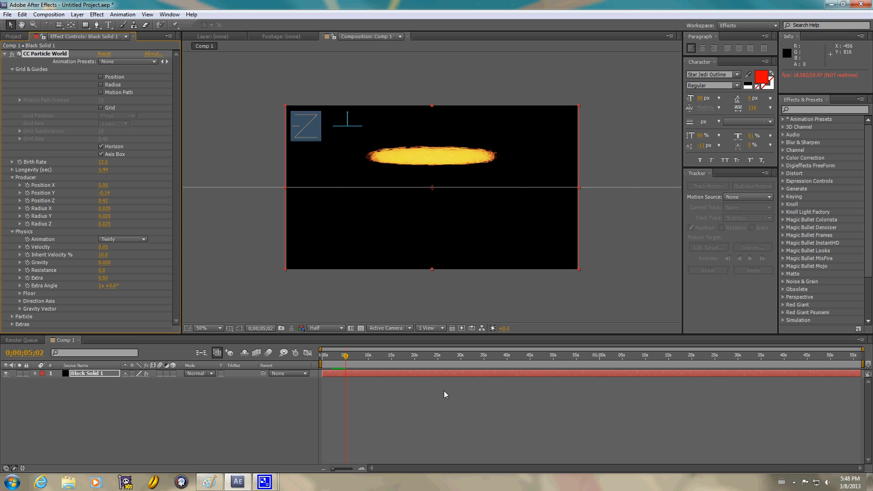
mouse_move(590, 387)
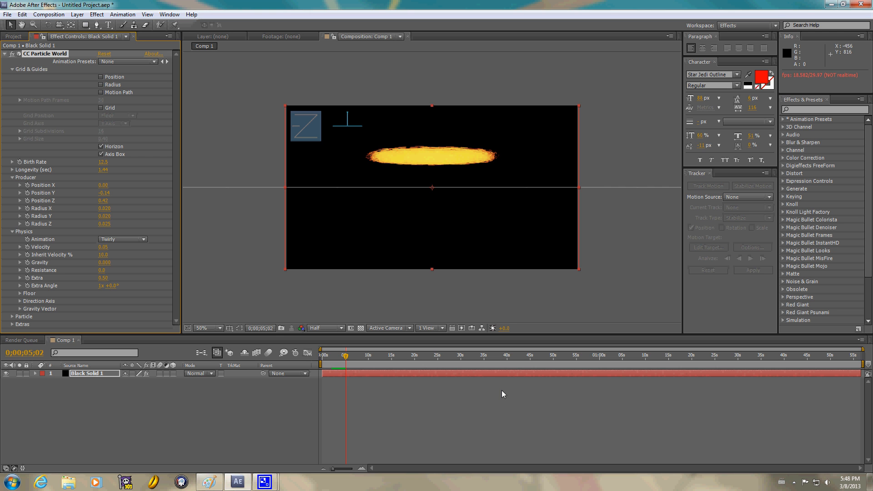
mouse_move(178, 255)
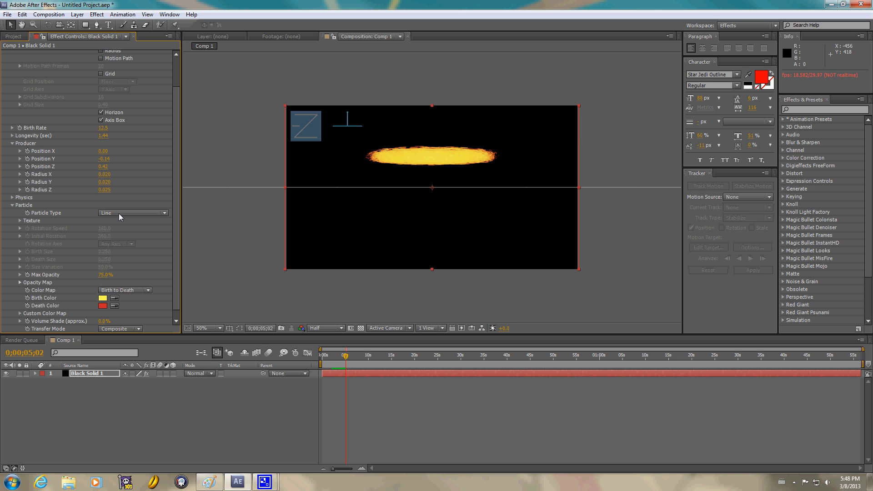
Make particles Shaded Spheres with 0.05 birth and death size and 25% size variation
click(134, 212)
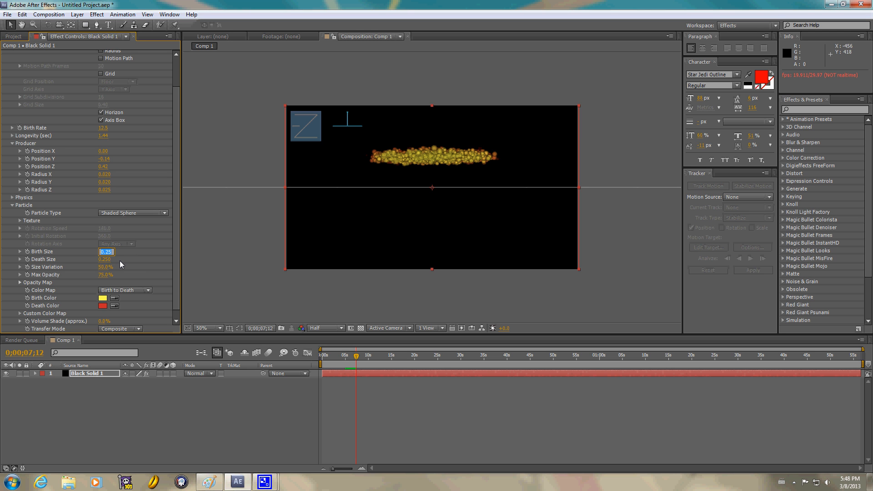
text(.05)
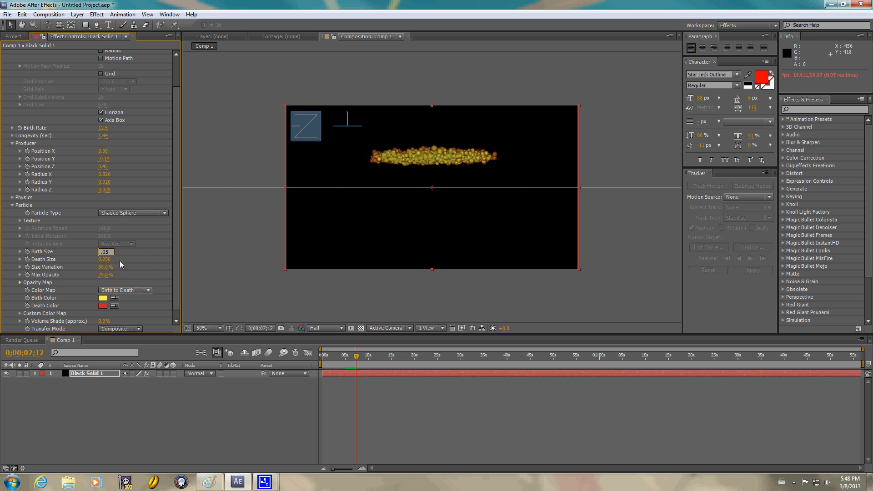
click(105, 259)
text(0.050)
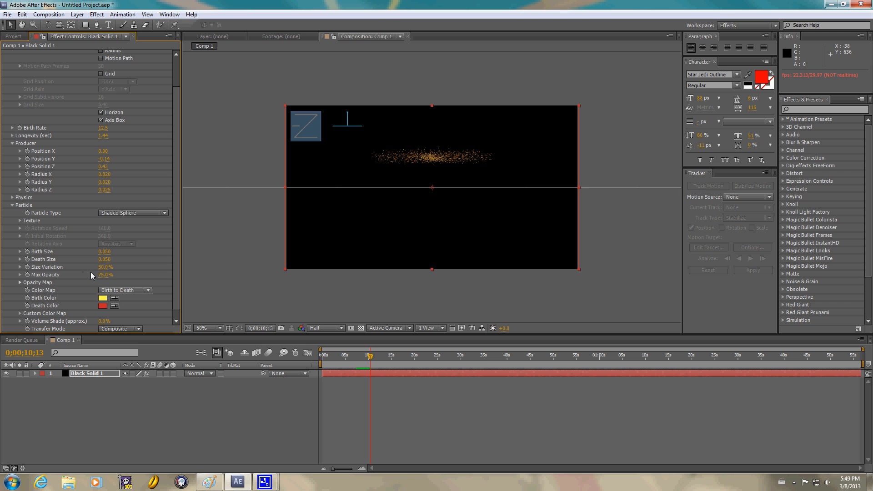
mouse_move(95, 278)
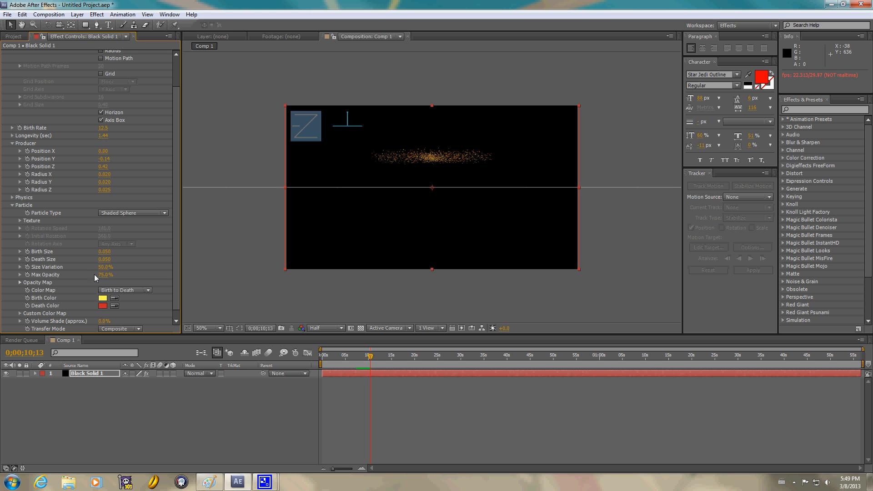
click(106, 267)
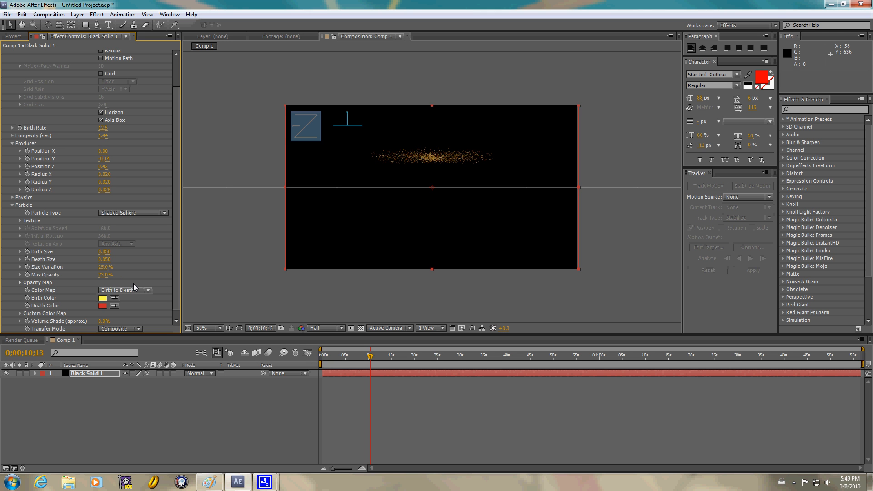
scroll(down, 3)
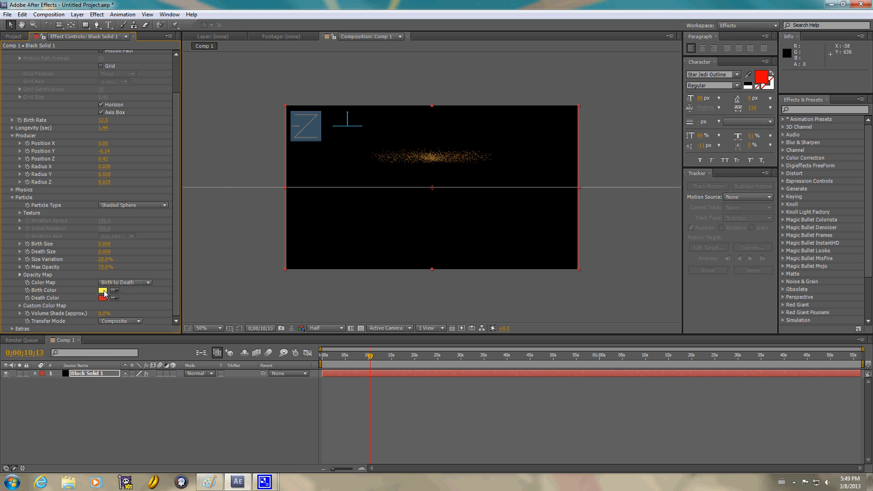
Set the particle Birth Color to a bright near-white
click(102, 290)
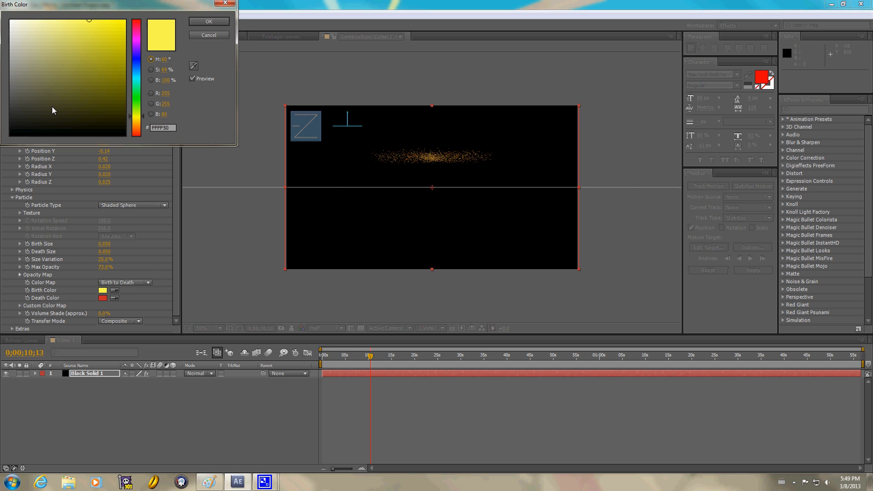
mouse_move(14, 45)
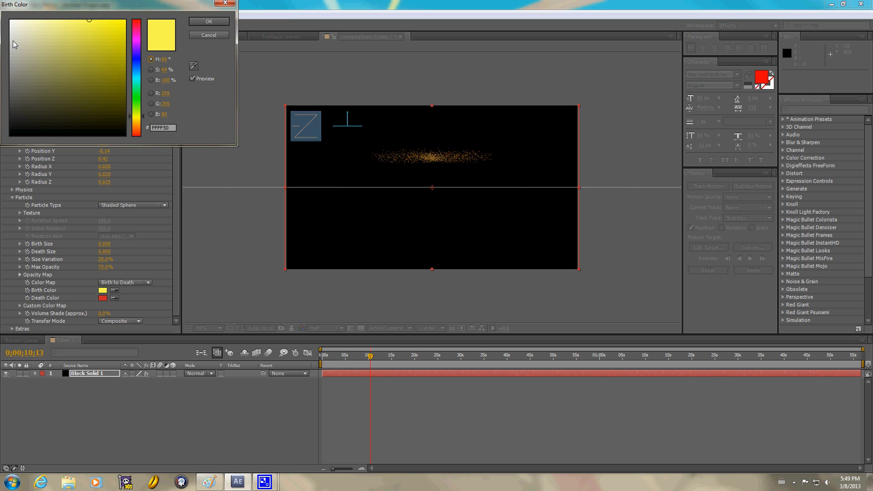
click(11, 32)
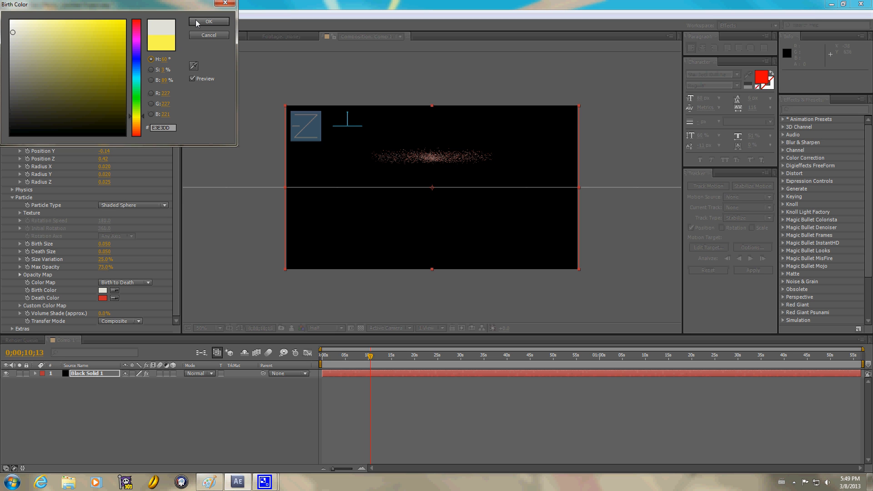
click(118, 34)
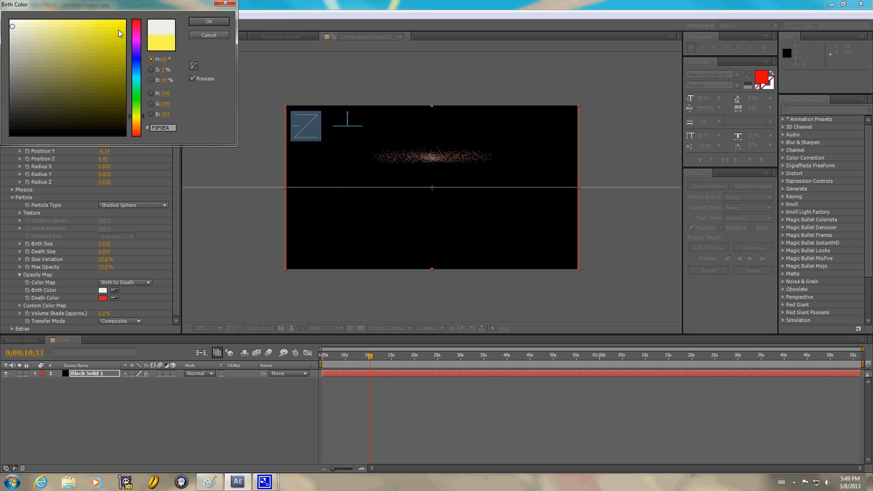
click(208, 21)
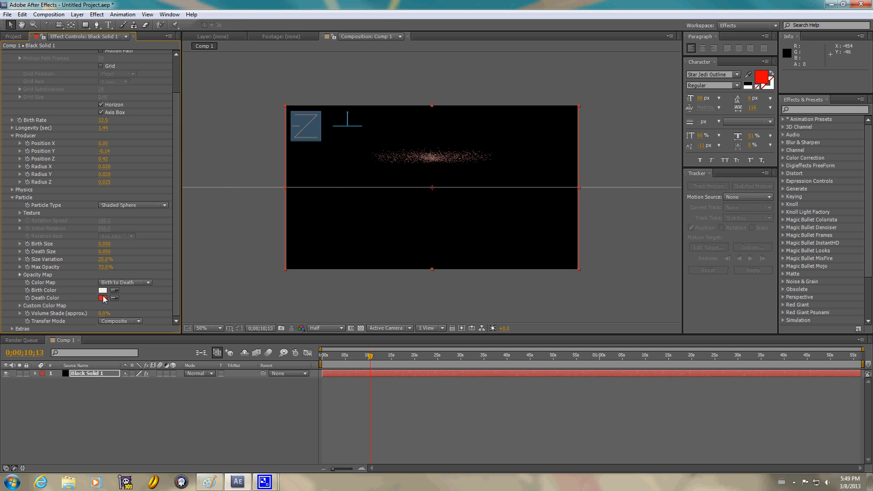
Set the Death Color to pale pink and Transfer Mode to Screen
click(102, 298)
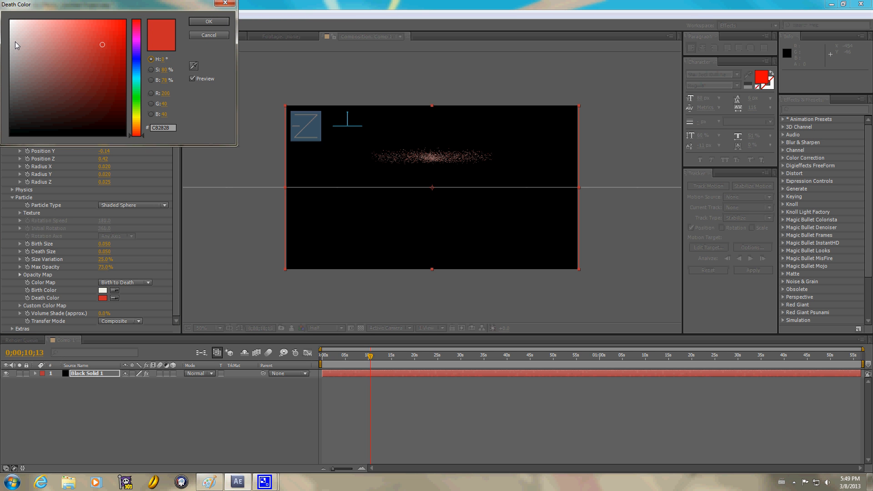
click(208, 35)
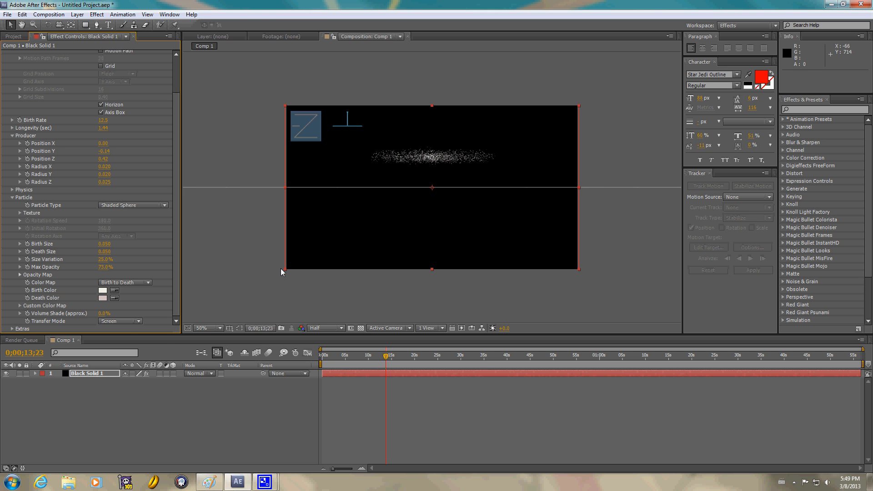
click(120, 321)
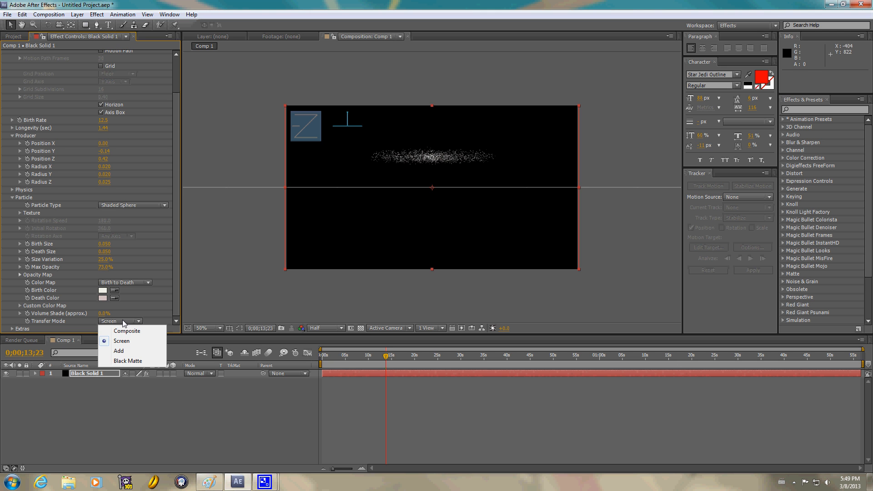
click(127, 331)
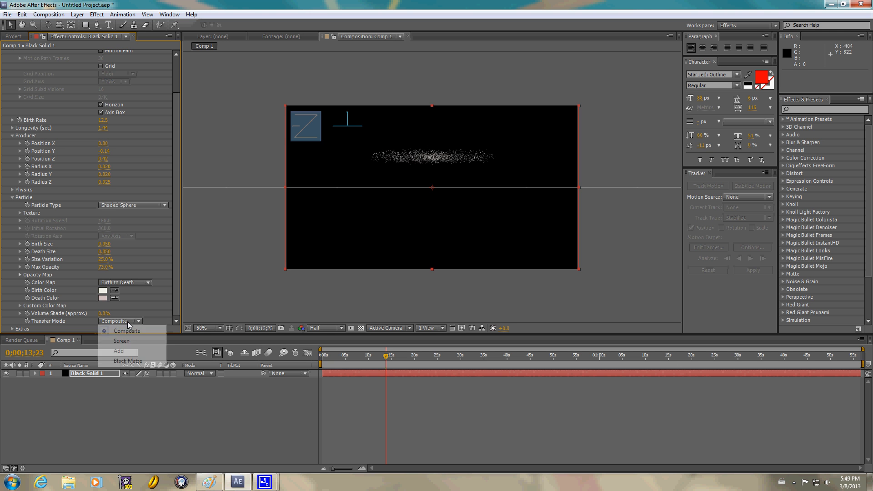
click(118, 351)
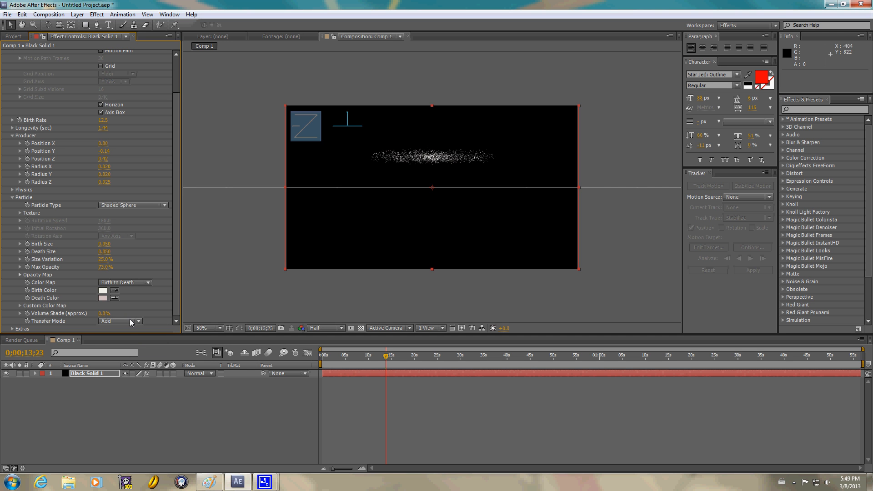
mouse_move(94, 133)
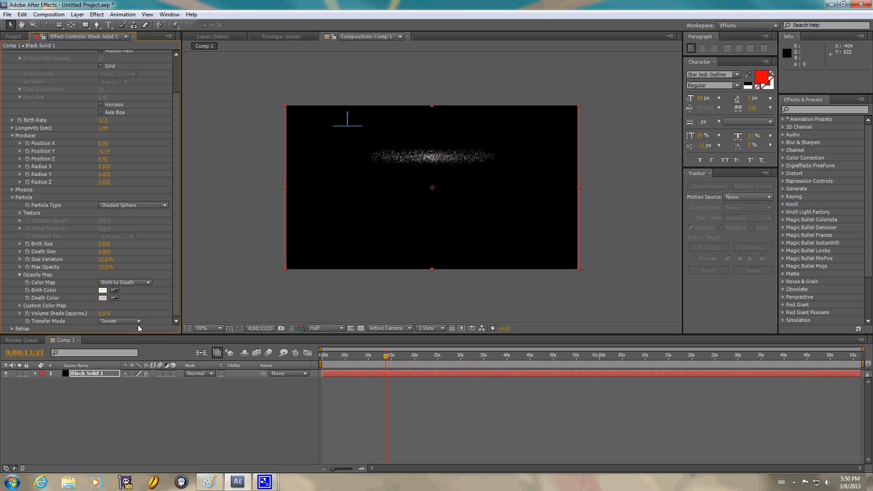
mouse_move(178, 187)
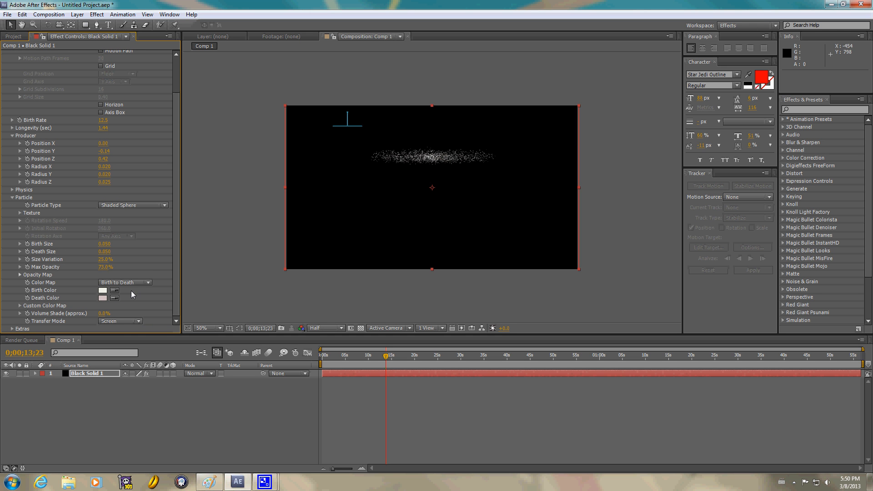
click(120, 321)
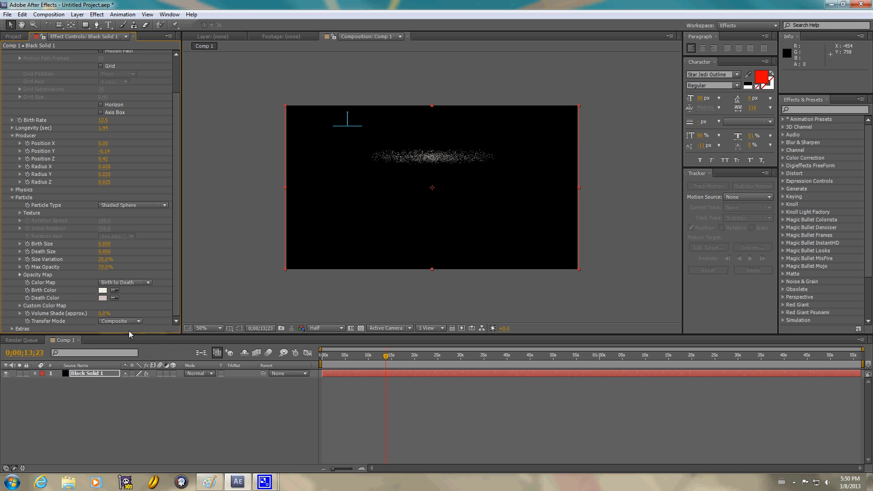
click(119, 321)
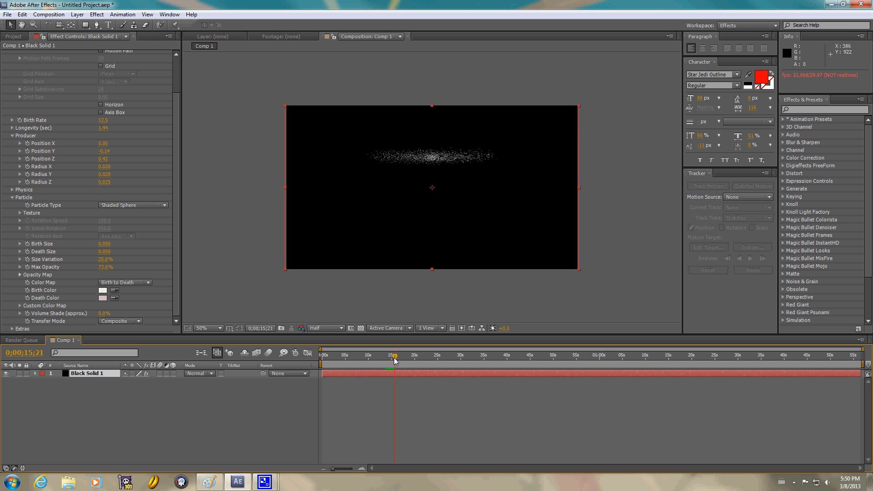
Scrub the timeline to preview, then add Effect > Time > Echo to Black Solid 1
drag(394, 355, 338, 356)
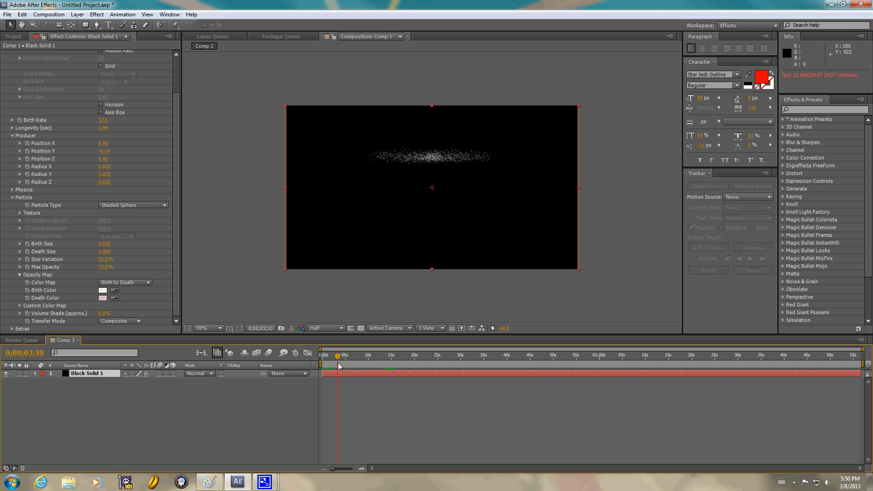
drag(338, 354, 349, 355)
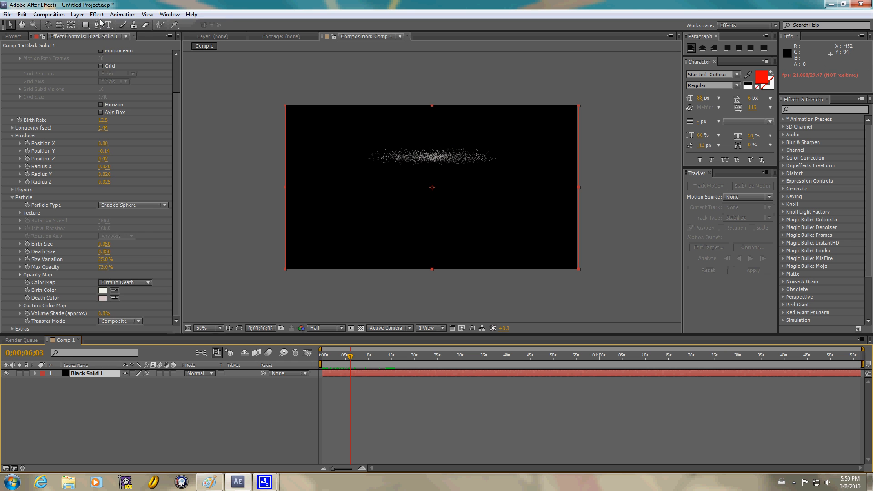
click(97, 14)
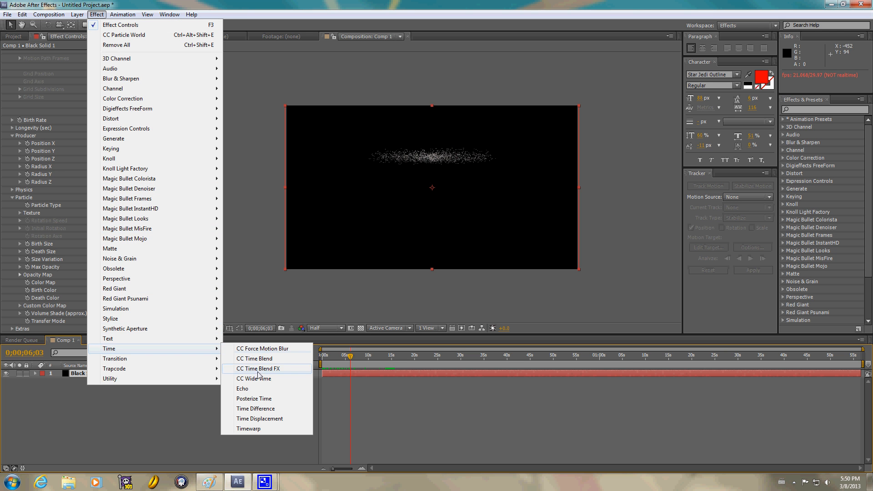
click(242, 388)
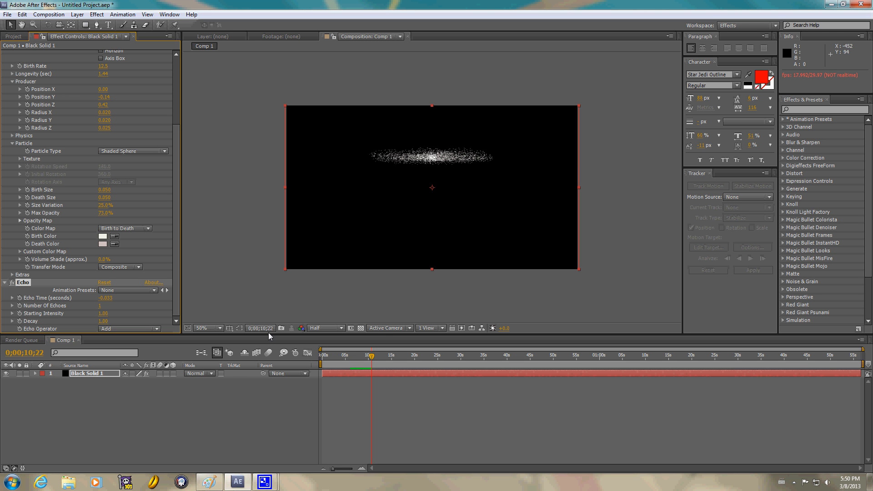
mouse_move(298, 297)
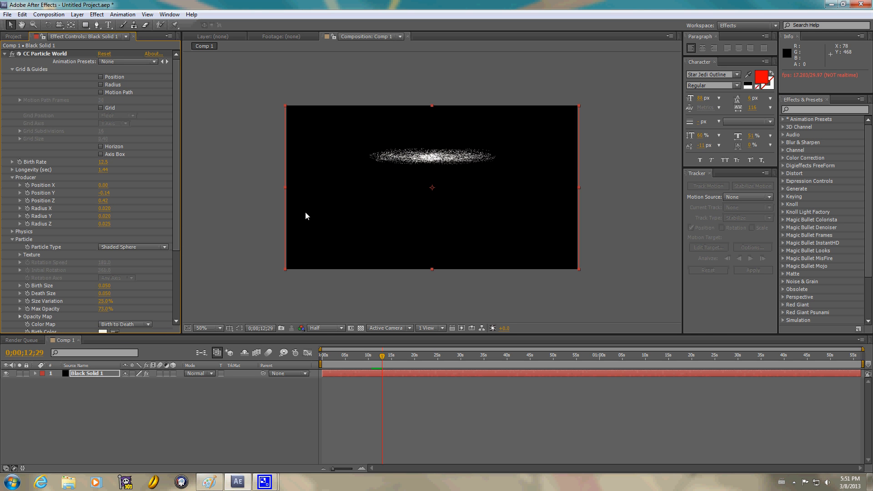
mouse_move(257, 117)
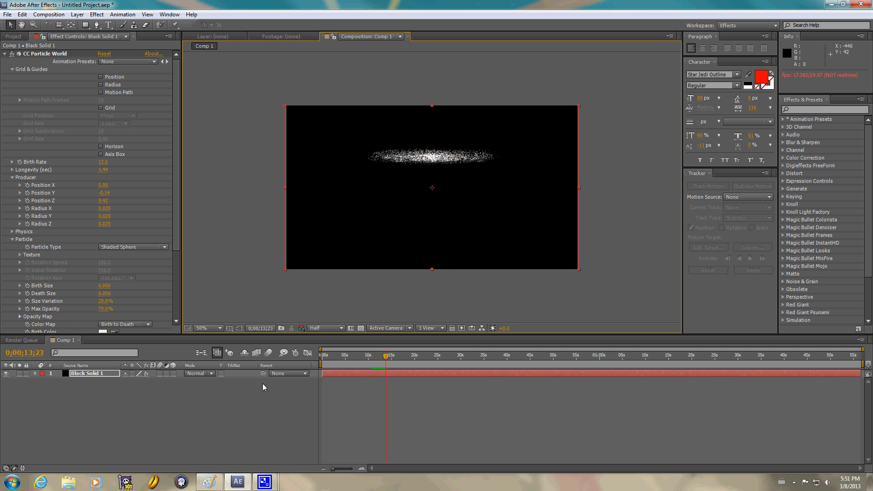
mouse_move(175, 375)
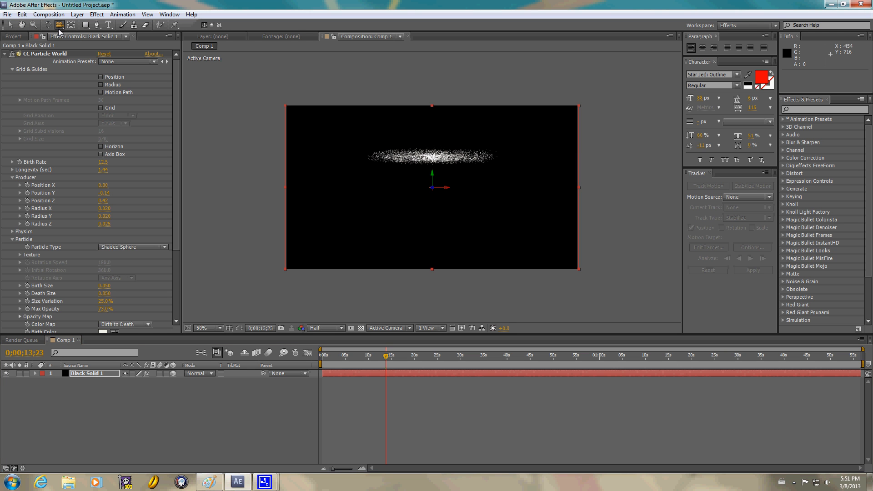
mouse_move(424, 165)
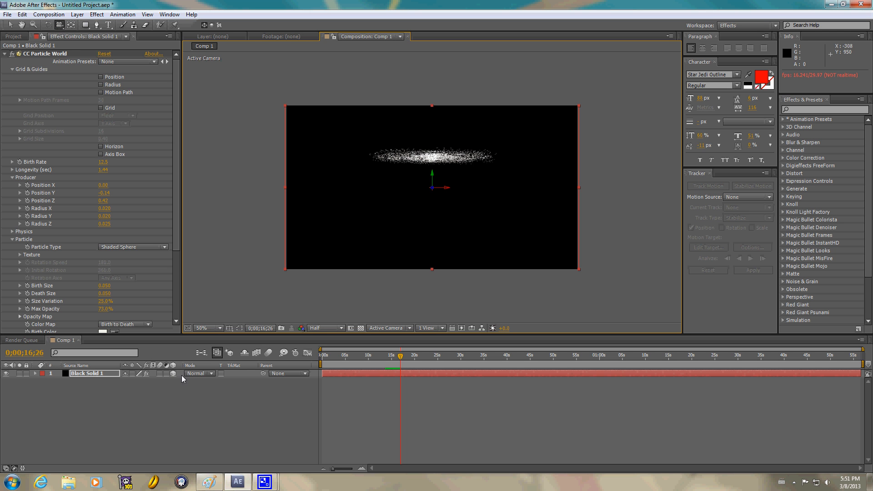
mouse_move(197, 372)
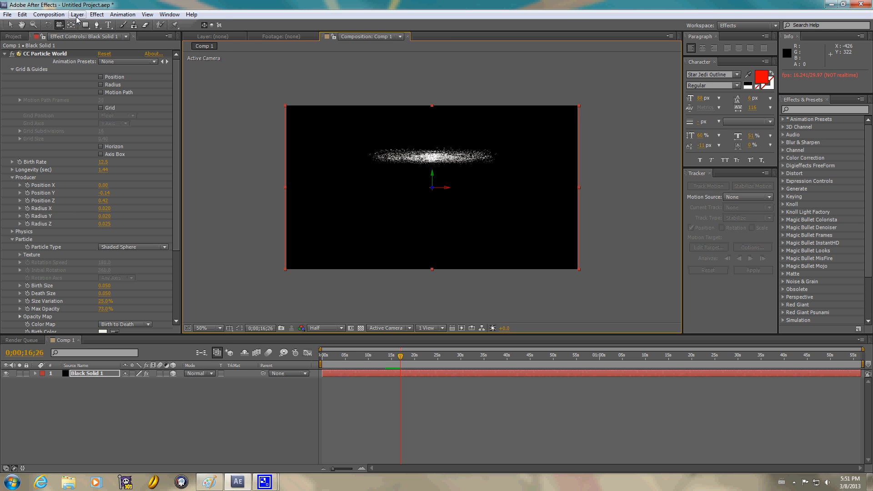
Add a two-node camera (Camera 1) and orbit it around the particle disc
click(76, 13)
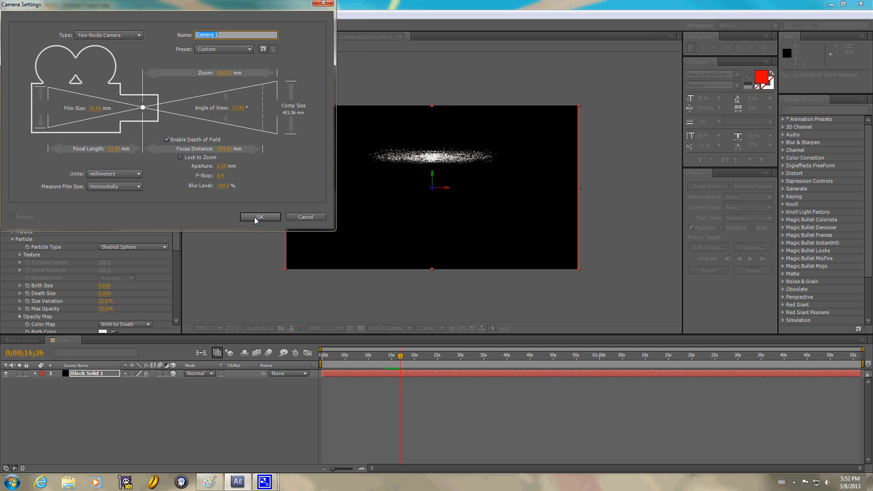
click(259, 217)
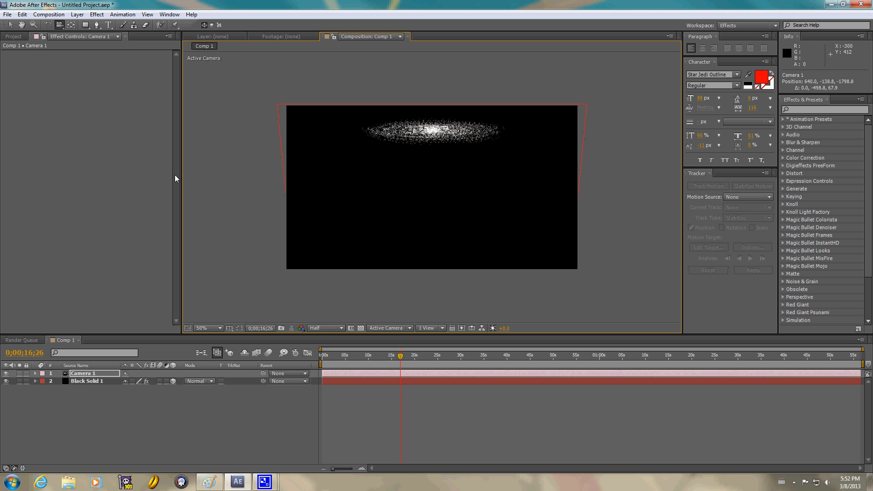
mouse_move(341, 136)
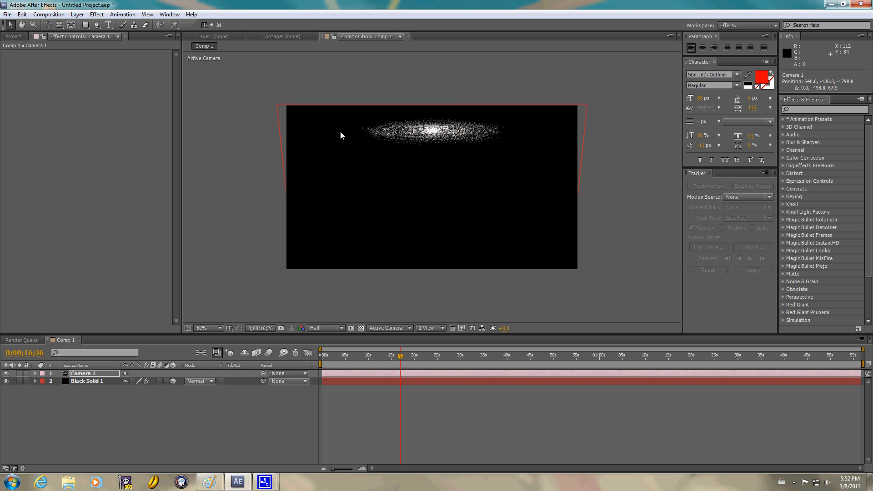
click(86, 381)
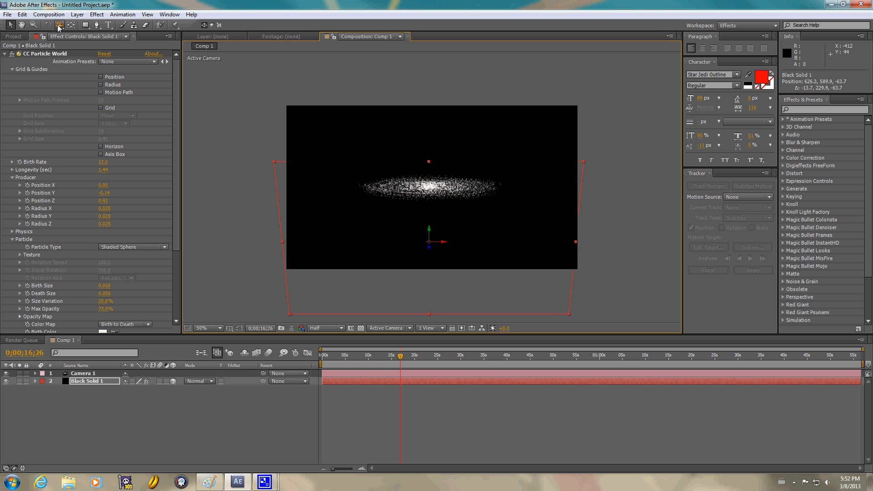
mouse_move(421, 179)
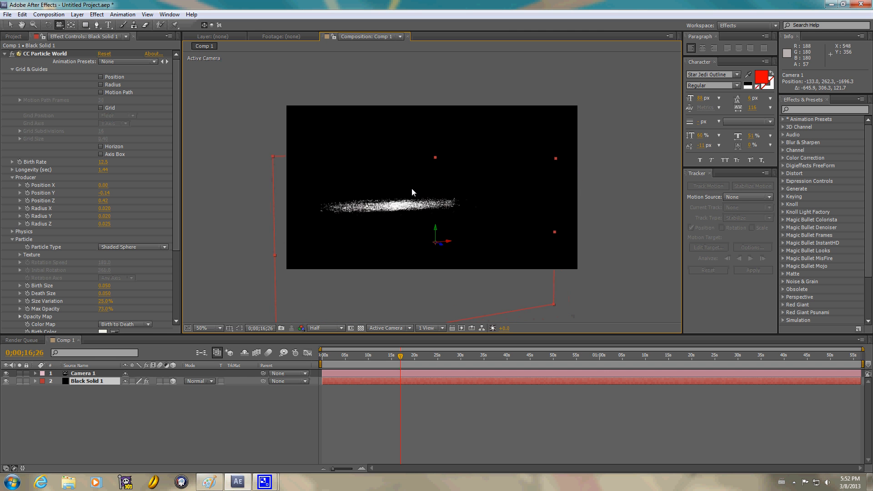
drag(412, 192, 394, 190)
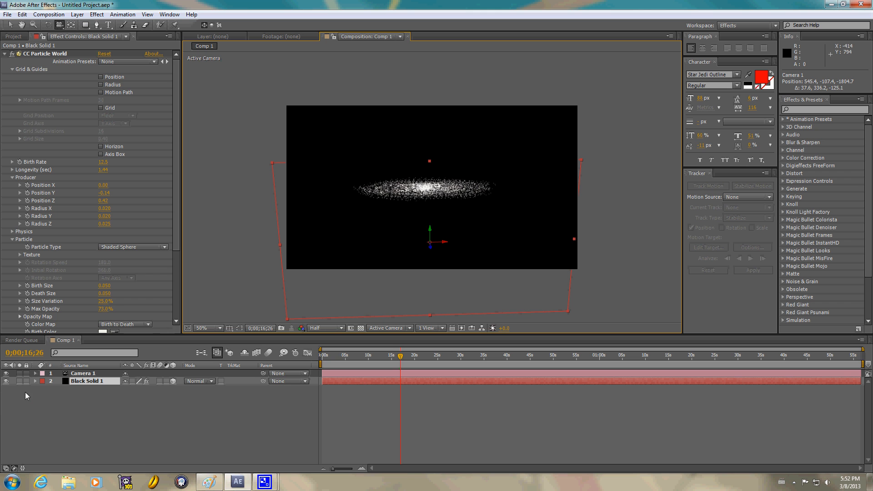
Bring Camera 1 closer and roll its Z Rotation to about -17° for a diagonal galaxy
click(42, 381)
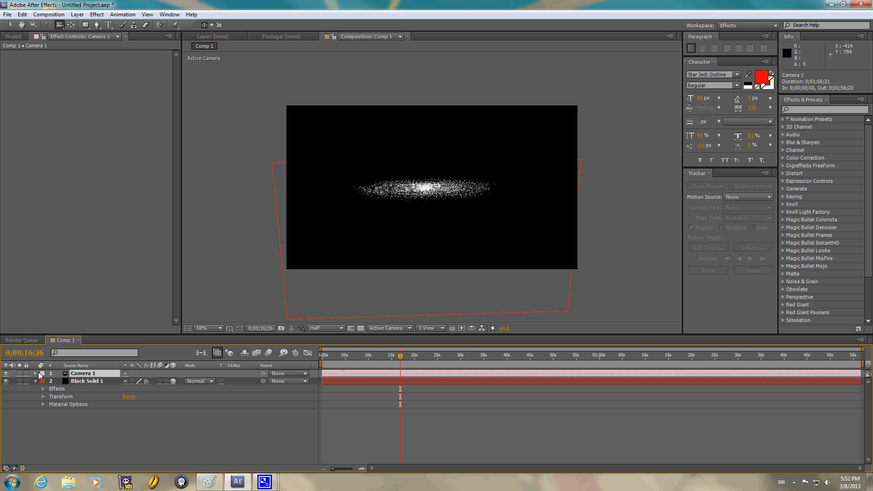
click(36, 373)
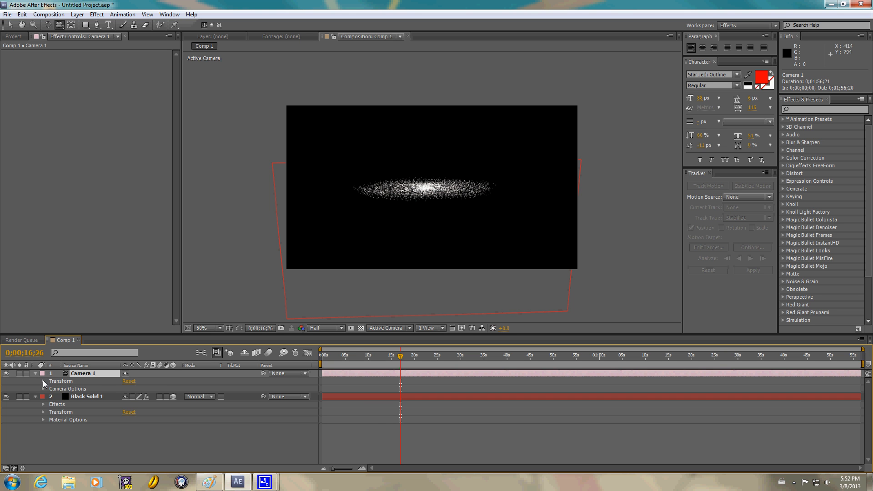
click(44, 381)
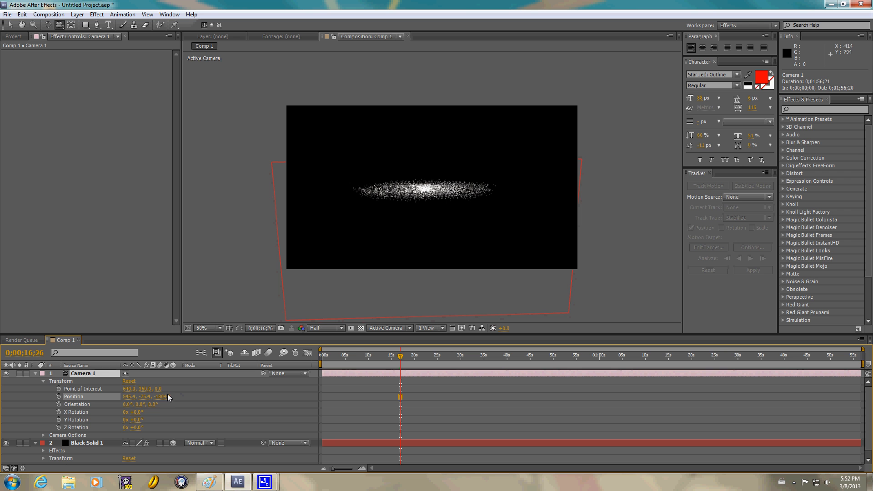
drag(144, 397, 150, 395)
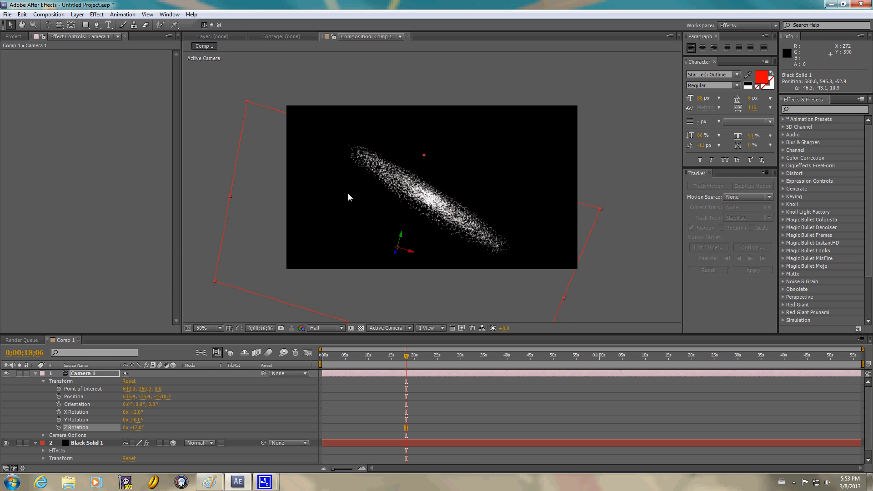
click(87, 443)
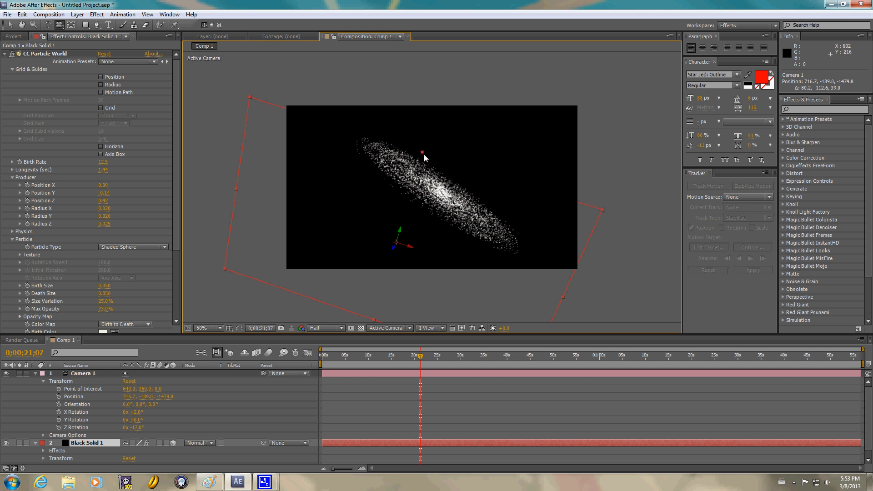
mouse_move(366, 131)
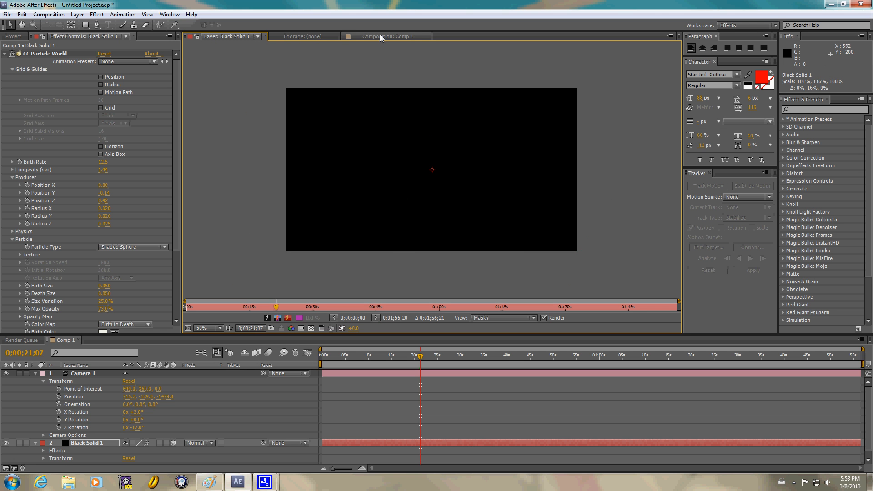
Move Black Solid 1 in the viewer and lower Producer Position Z so the galaxy spreads out
click(390, 37)
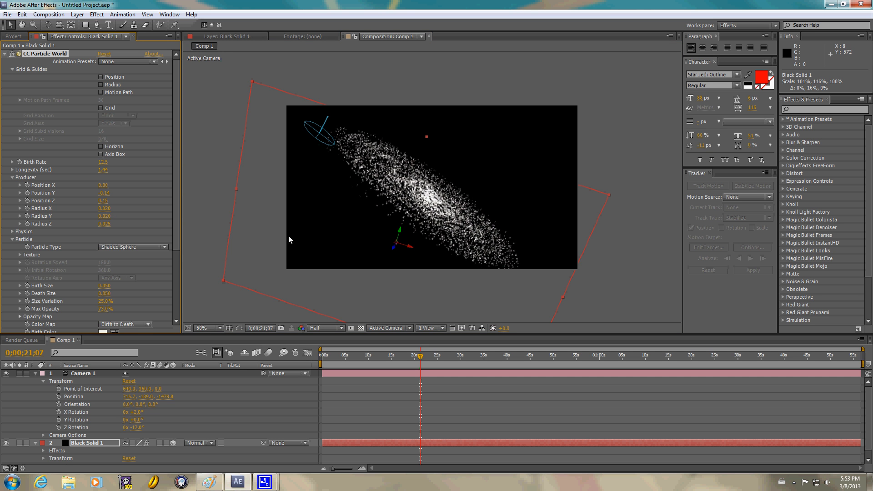
drag(288, 240, 362, 235)
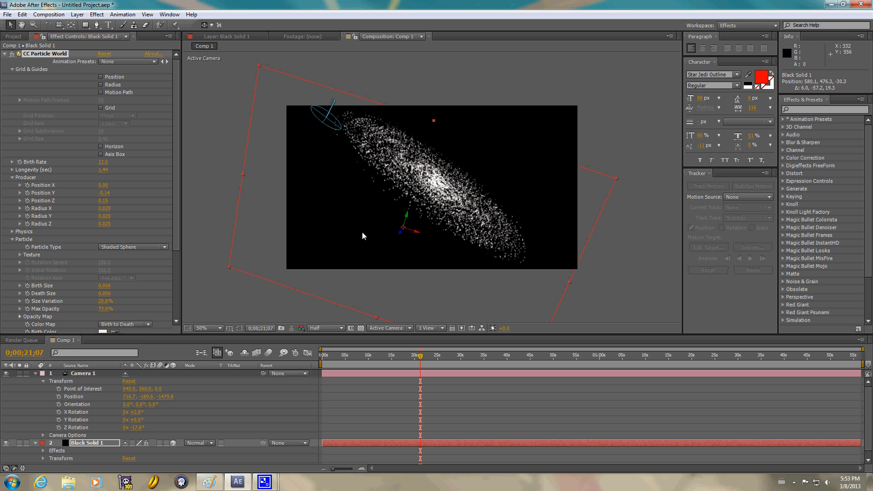
mouse_move(100, 213)
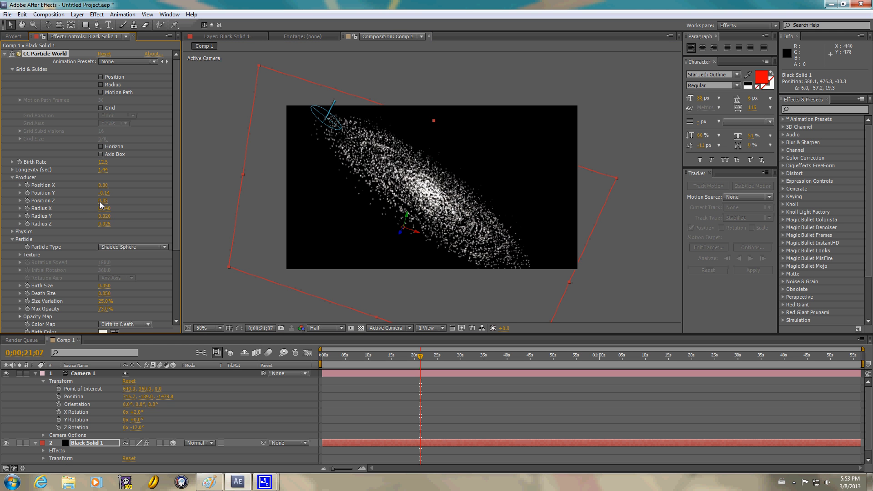
drag(103, 200, 104, 200)
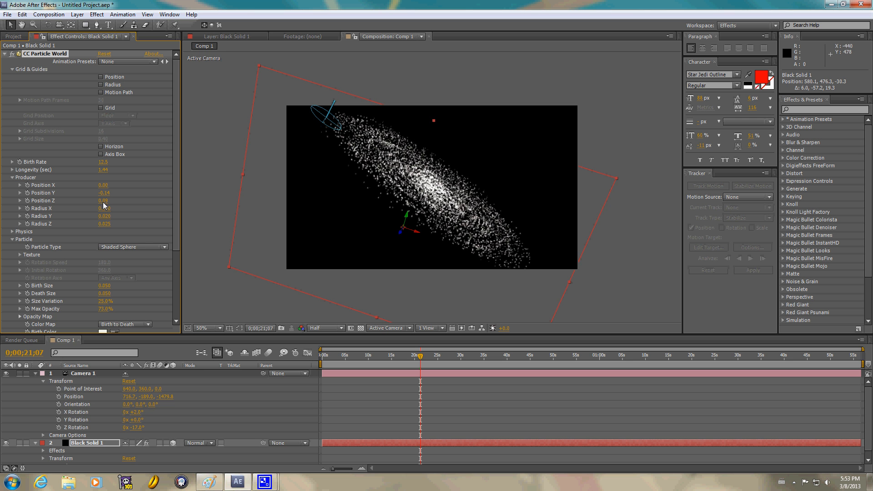